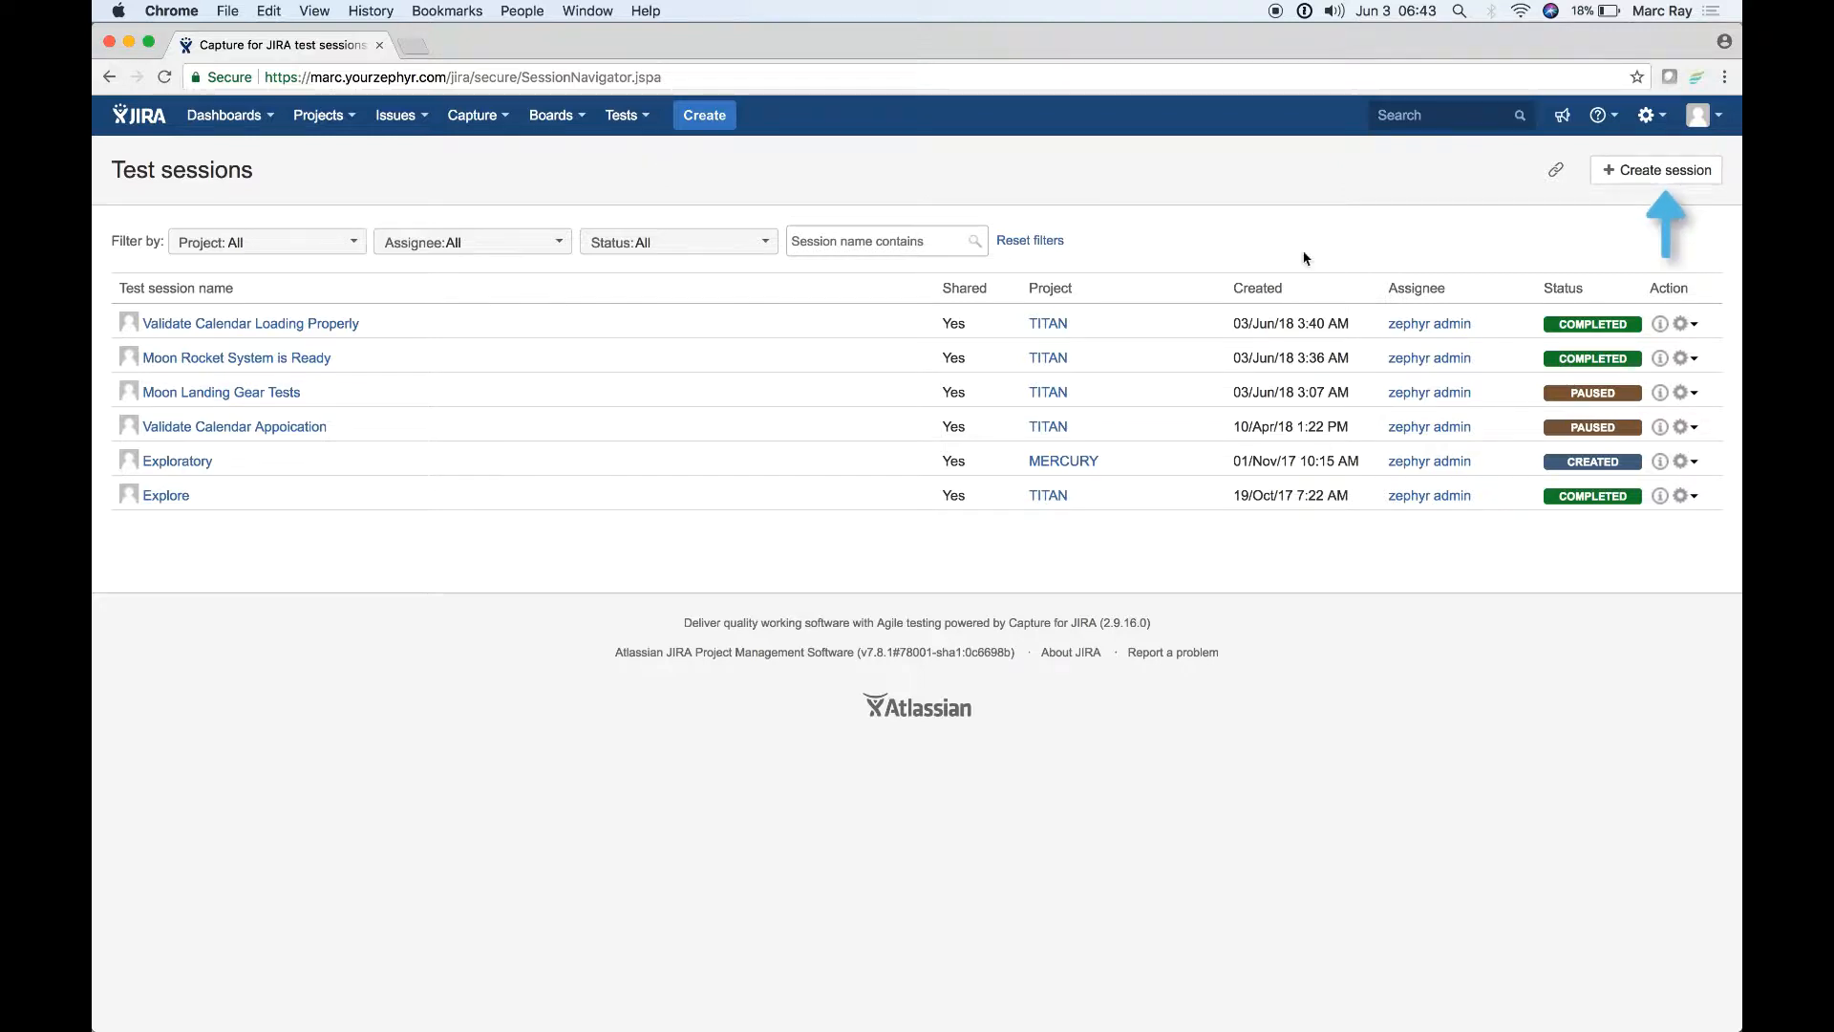
# Create the TITAN session 'Validate Calendar Loading Properly' with related issues TITAN-4 and TITAN-5.
pyautogui.click(1654, 170)
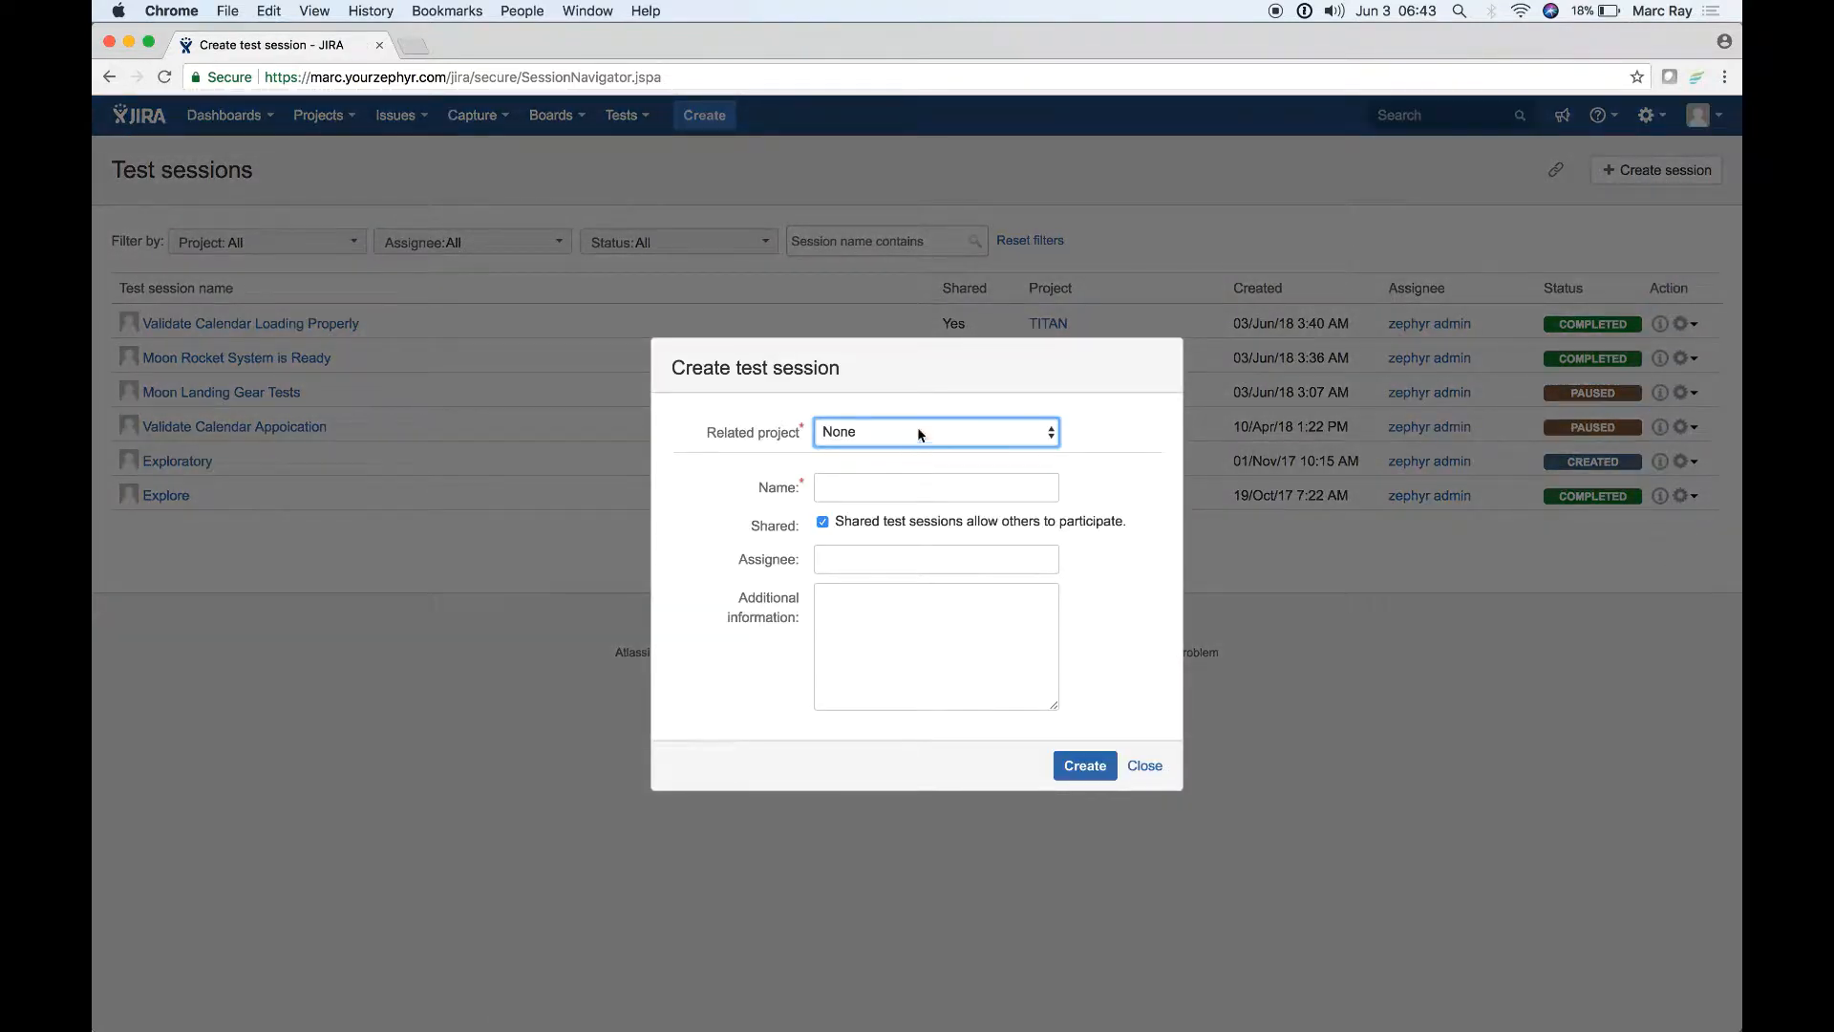
pyautogui.moveTo(875, 522)
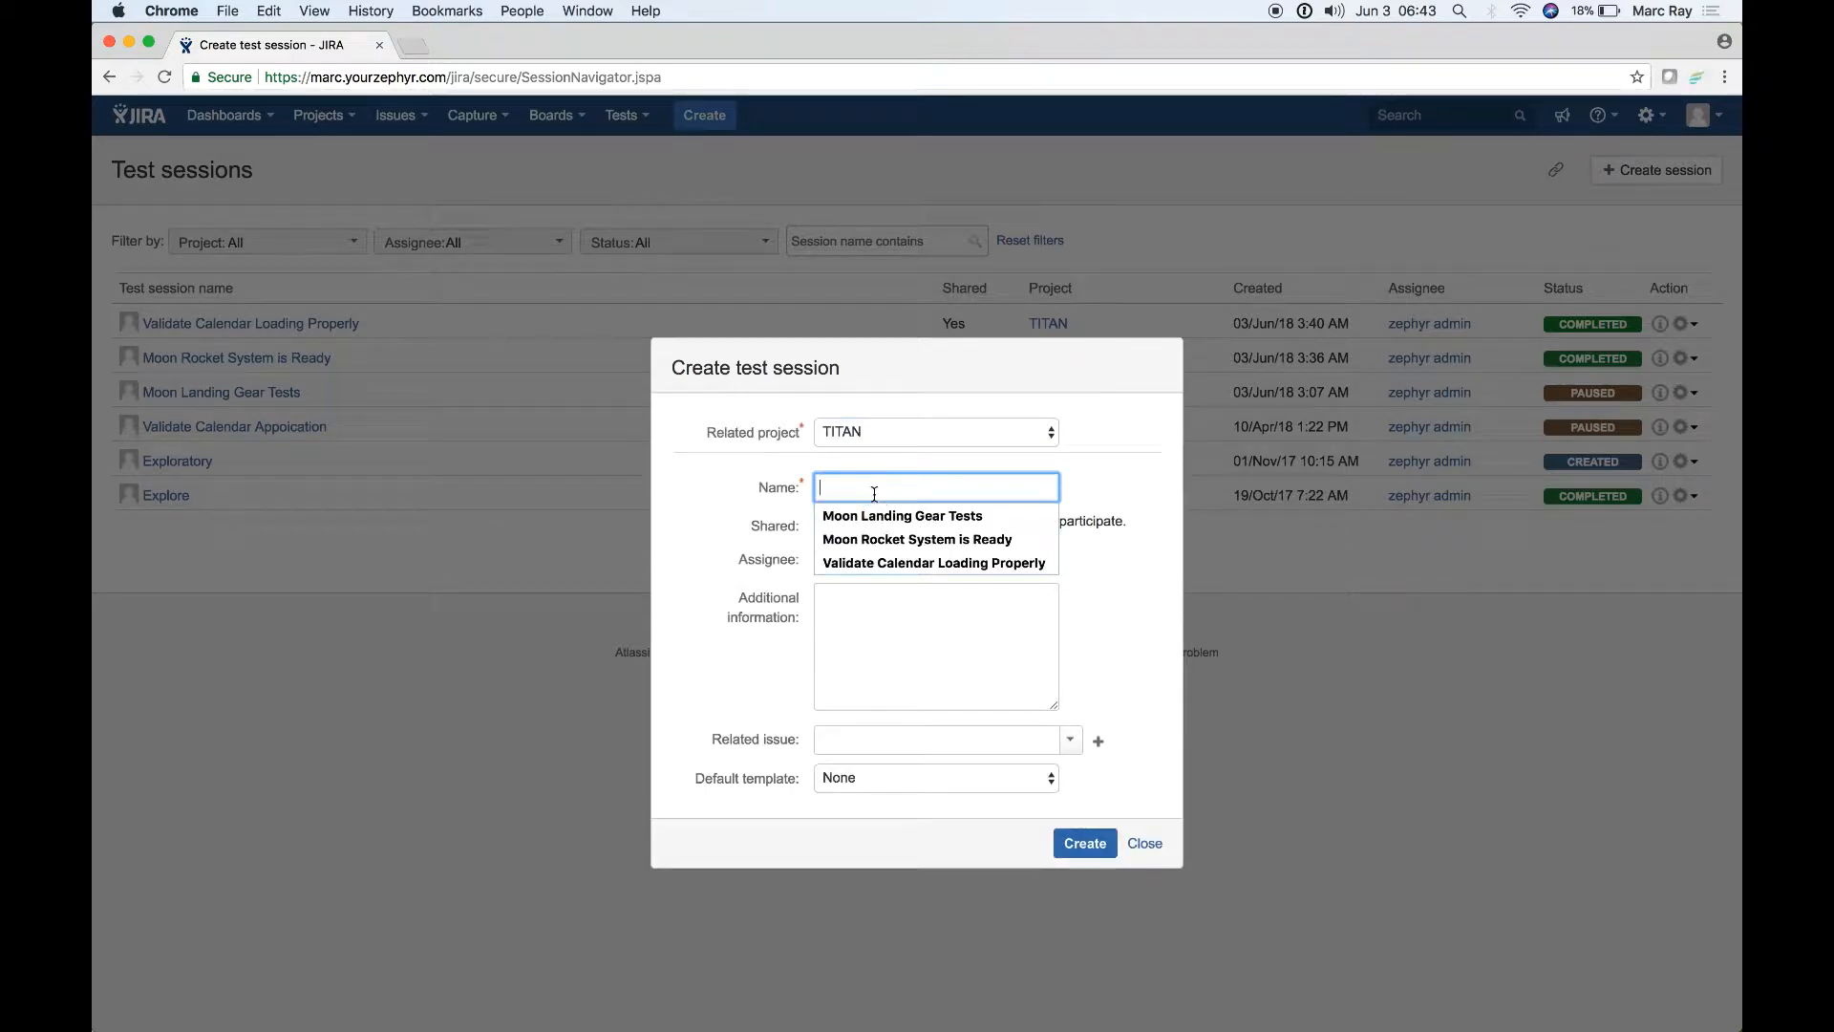
pyautogui.click(936, 562)
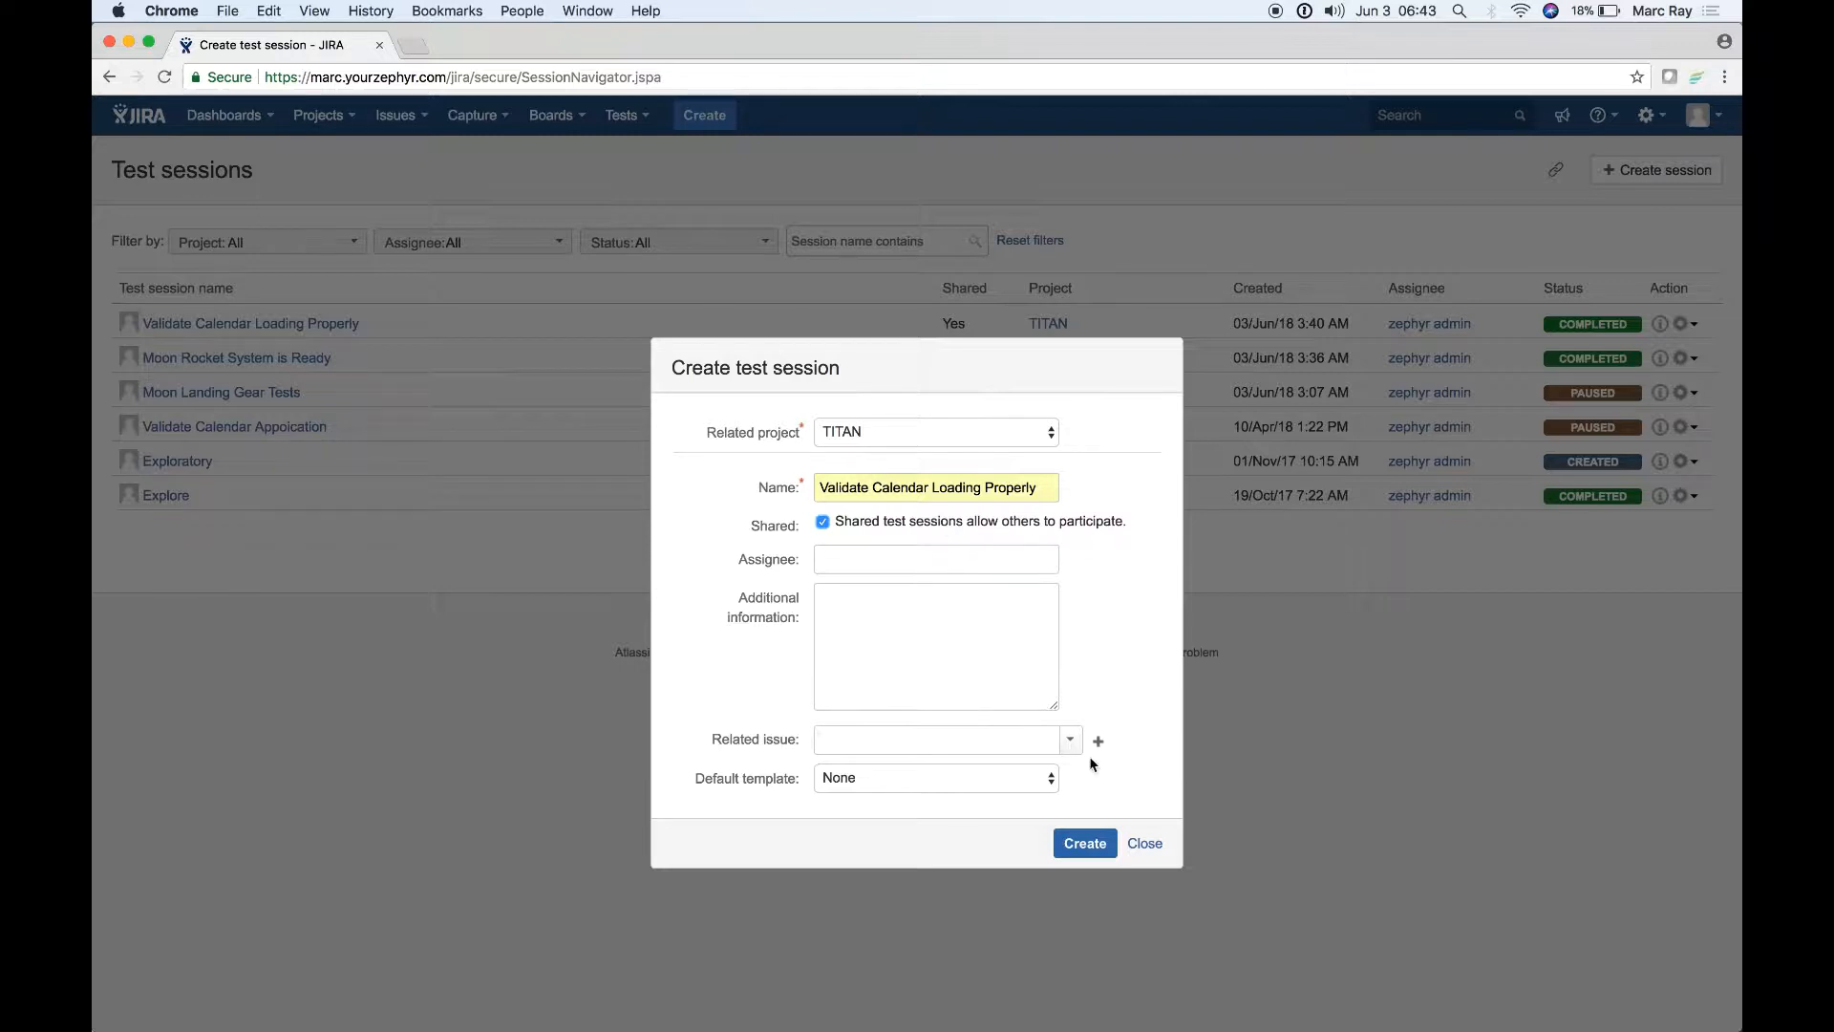
pyautogui.click(936, 739)
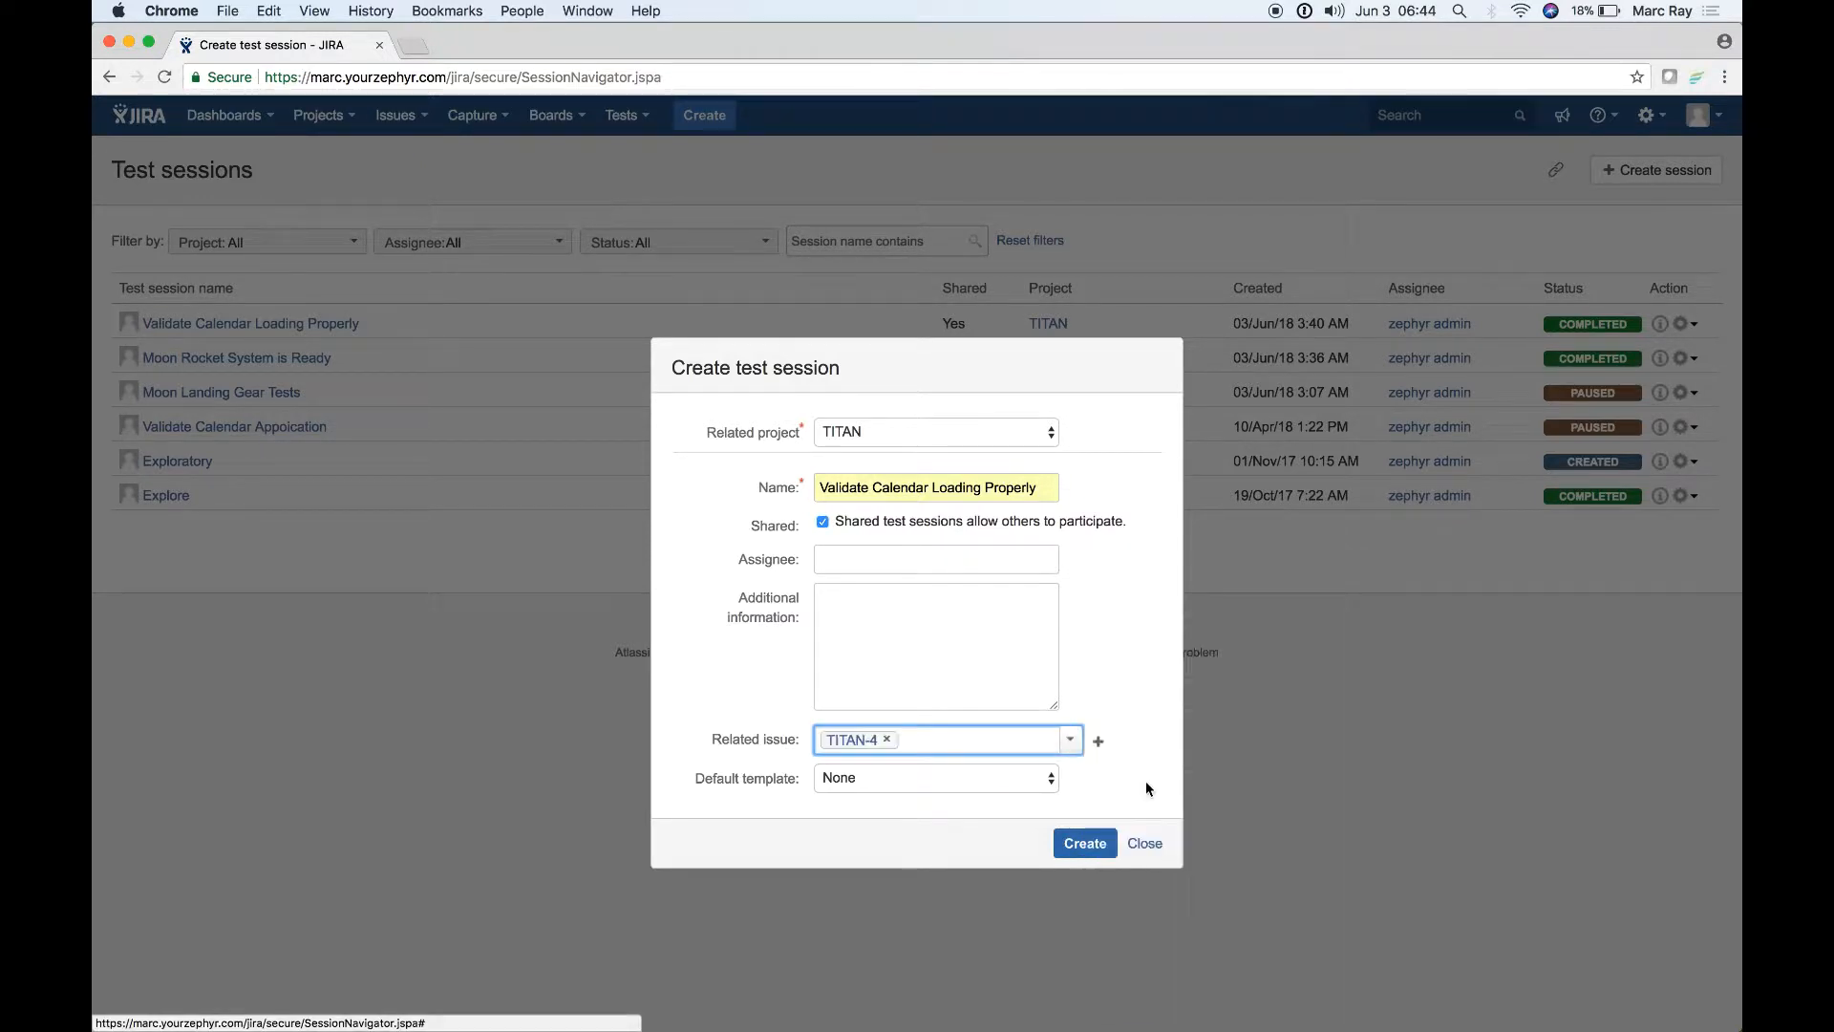
pyautogui.write('titan-5')
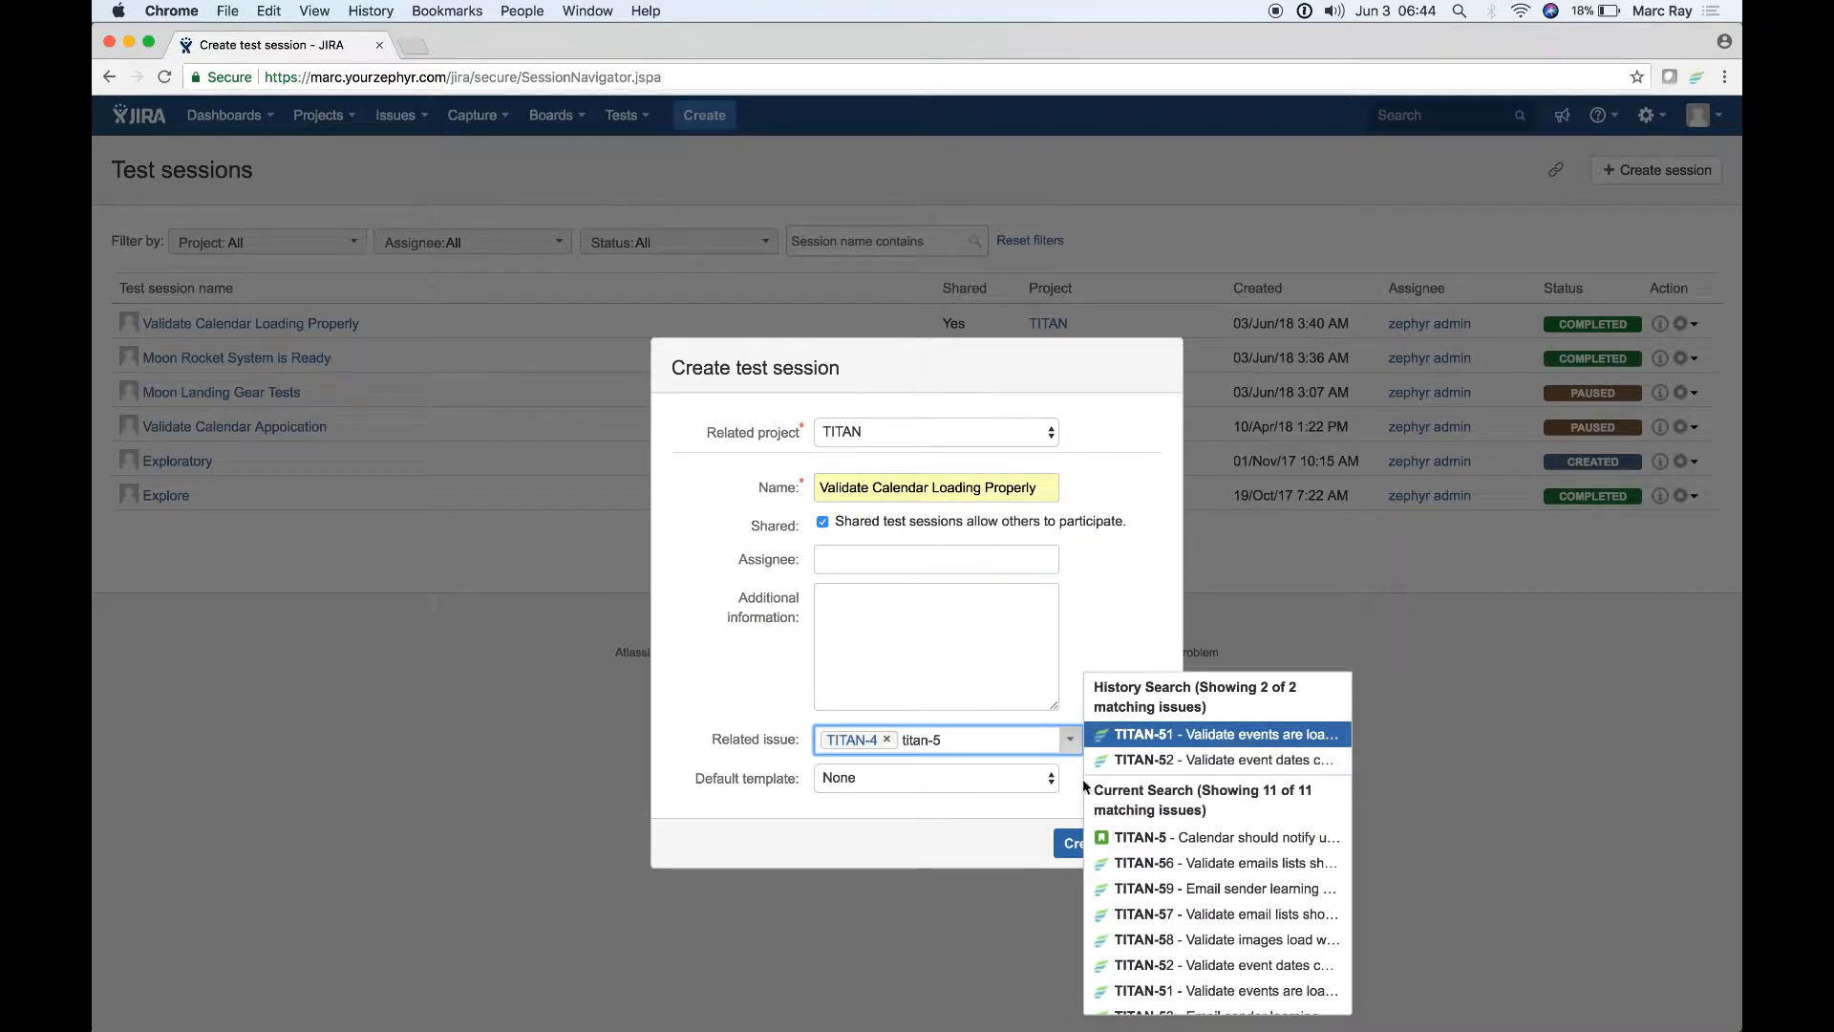
pyautogui.click(1074, 843)
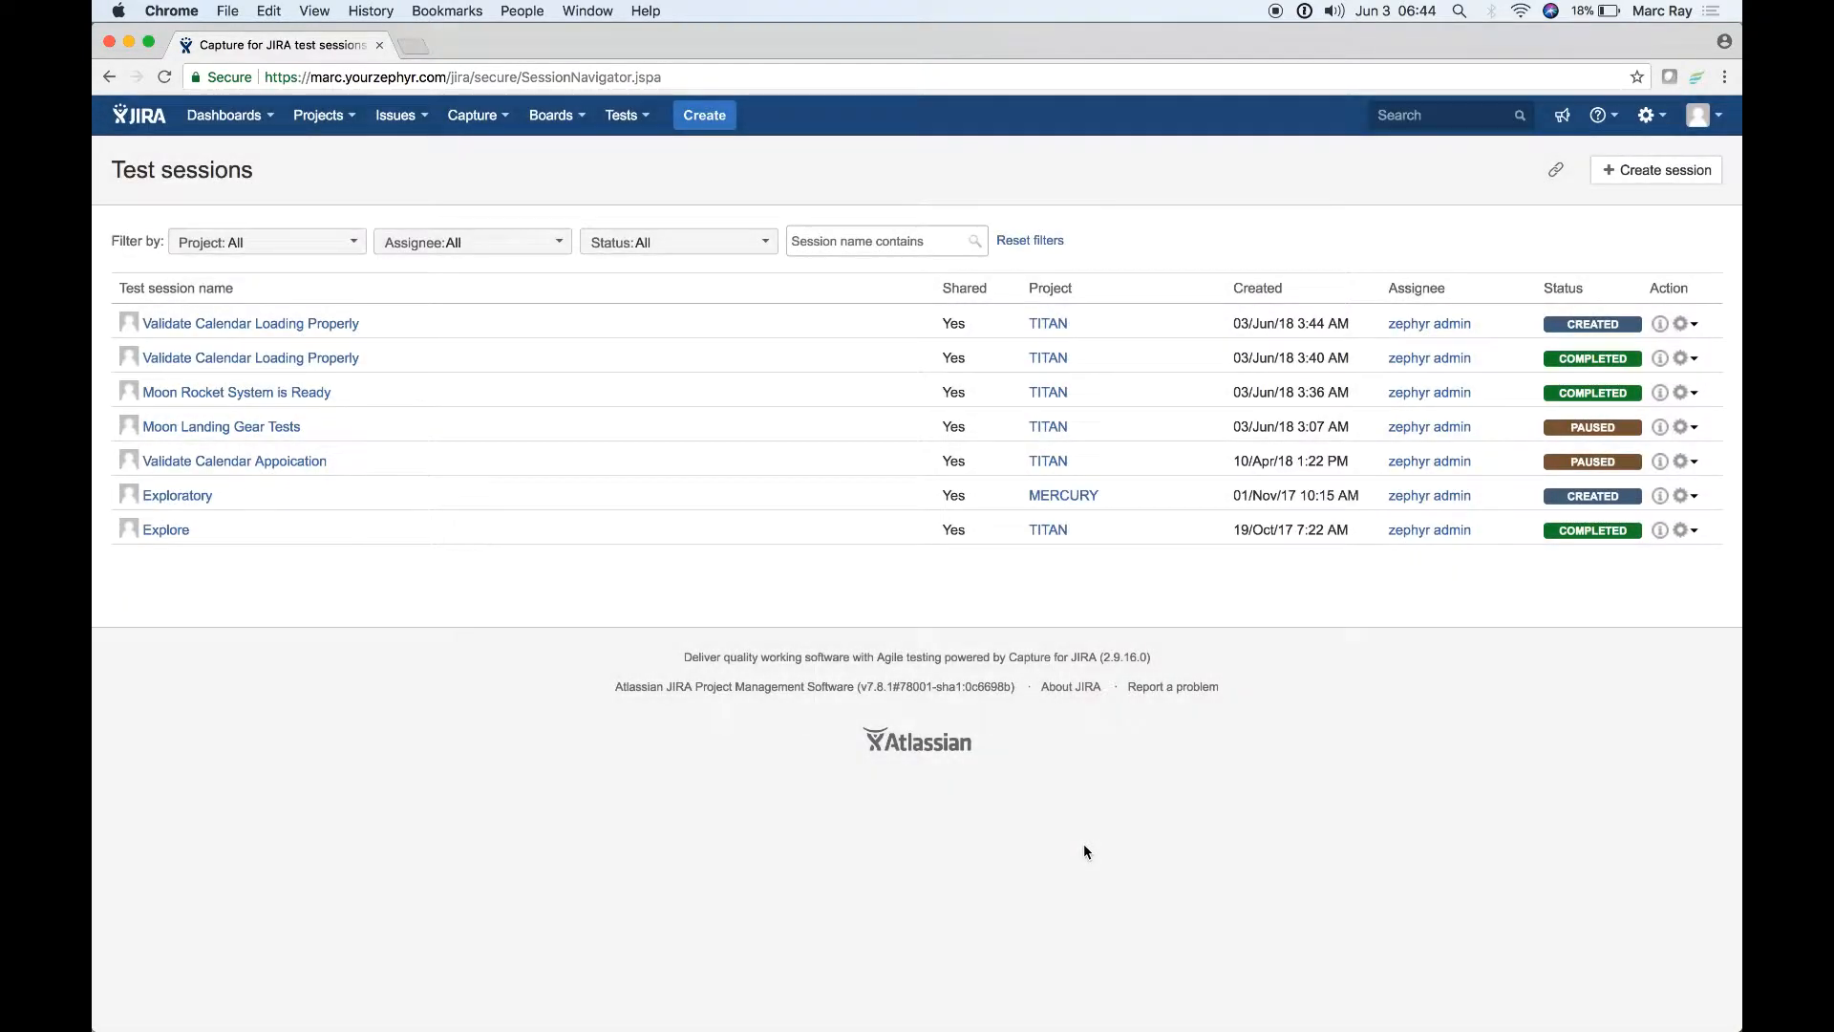
# Open the new session from the list and start it.
pyautogui.click(252, 323)
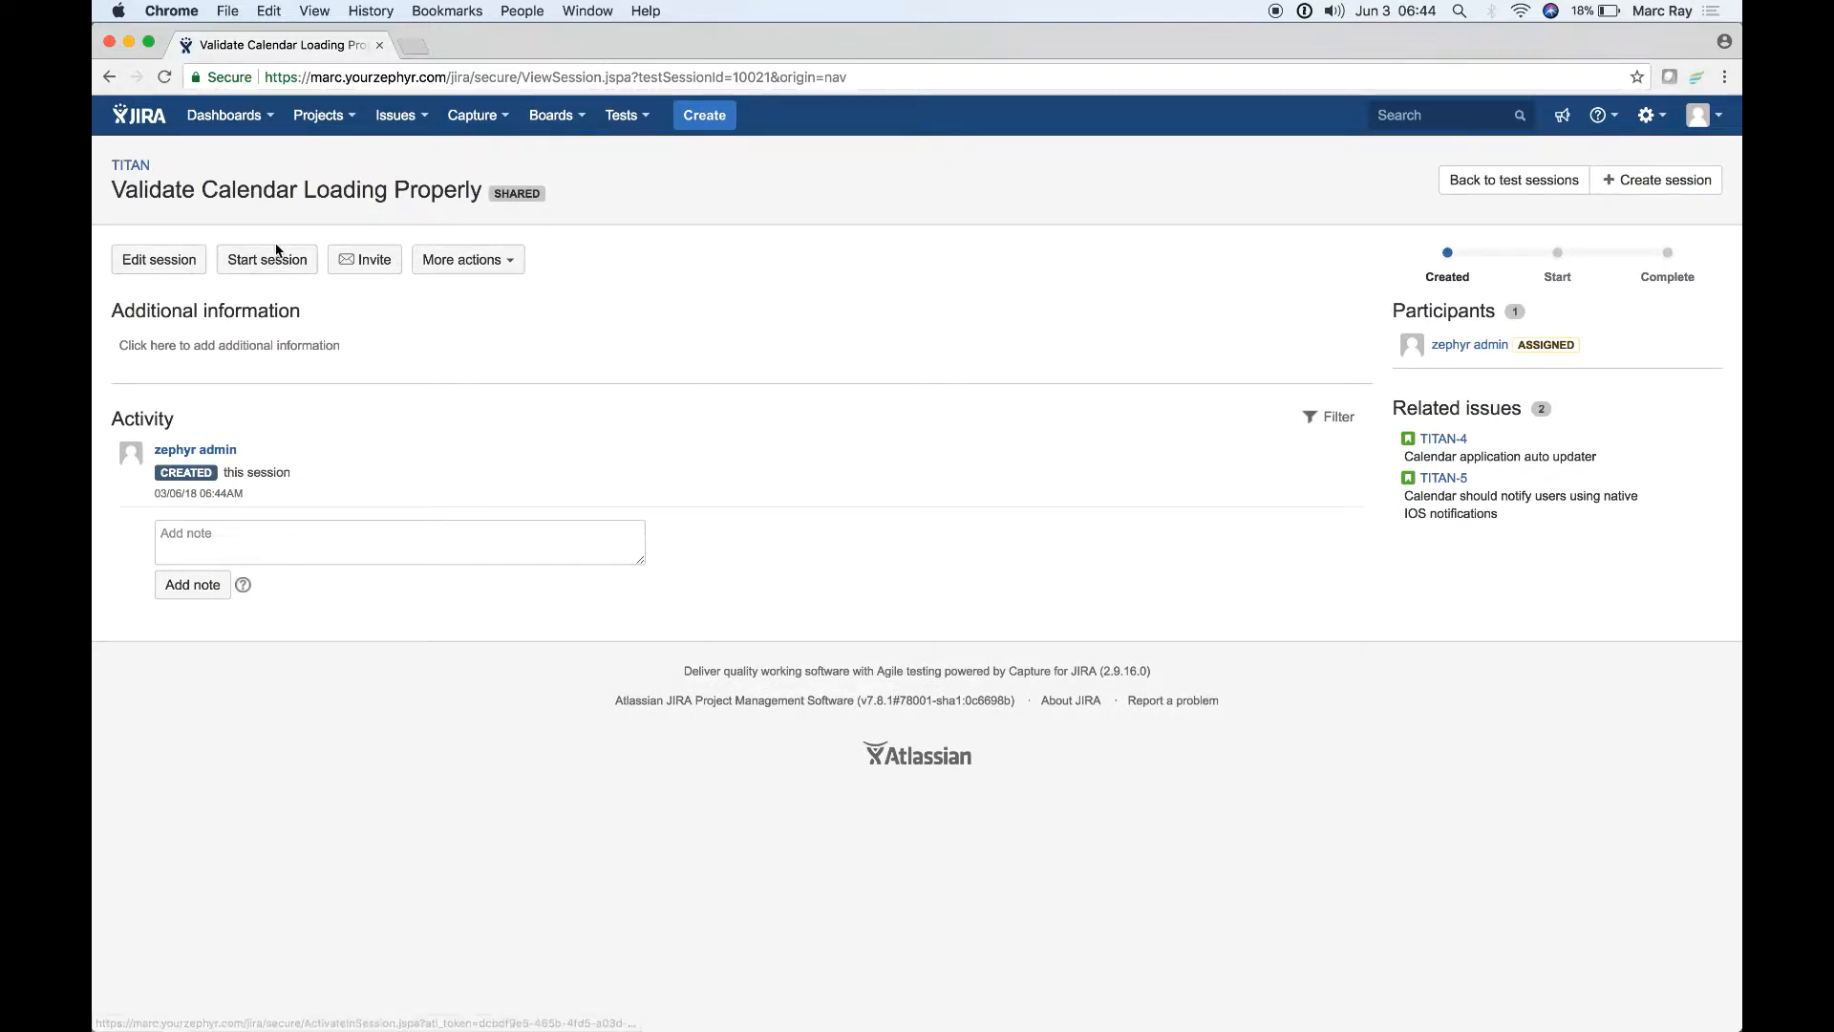
pyautogui.moveTo(310, 289)
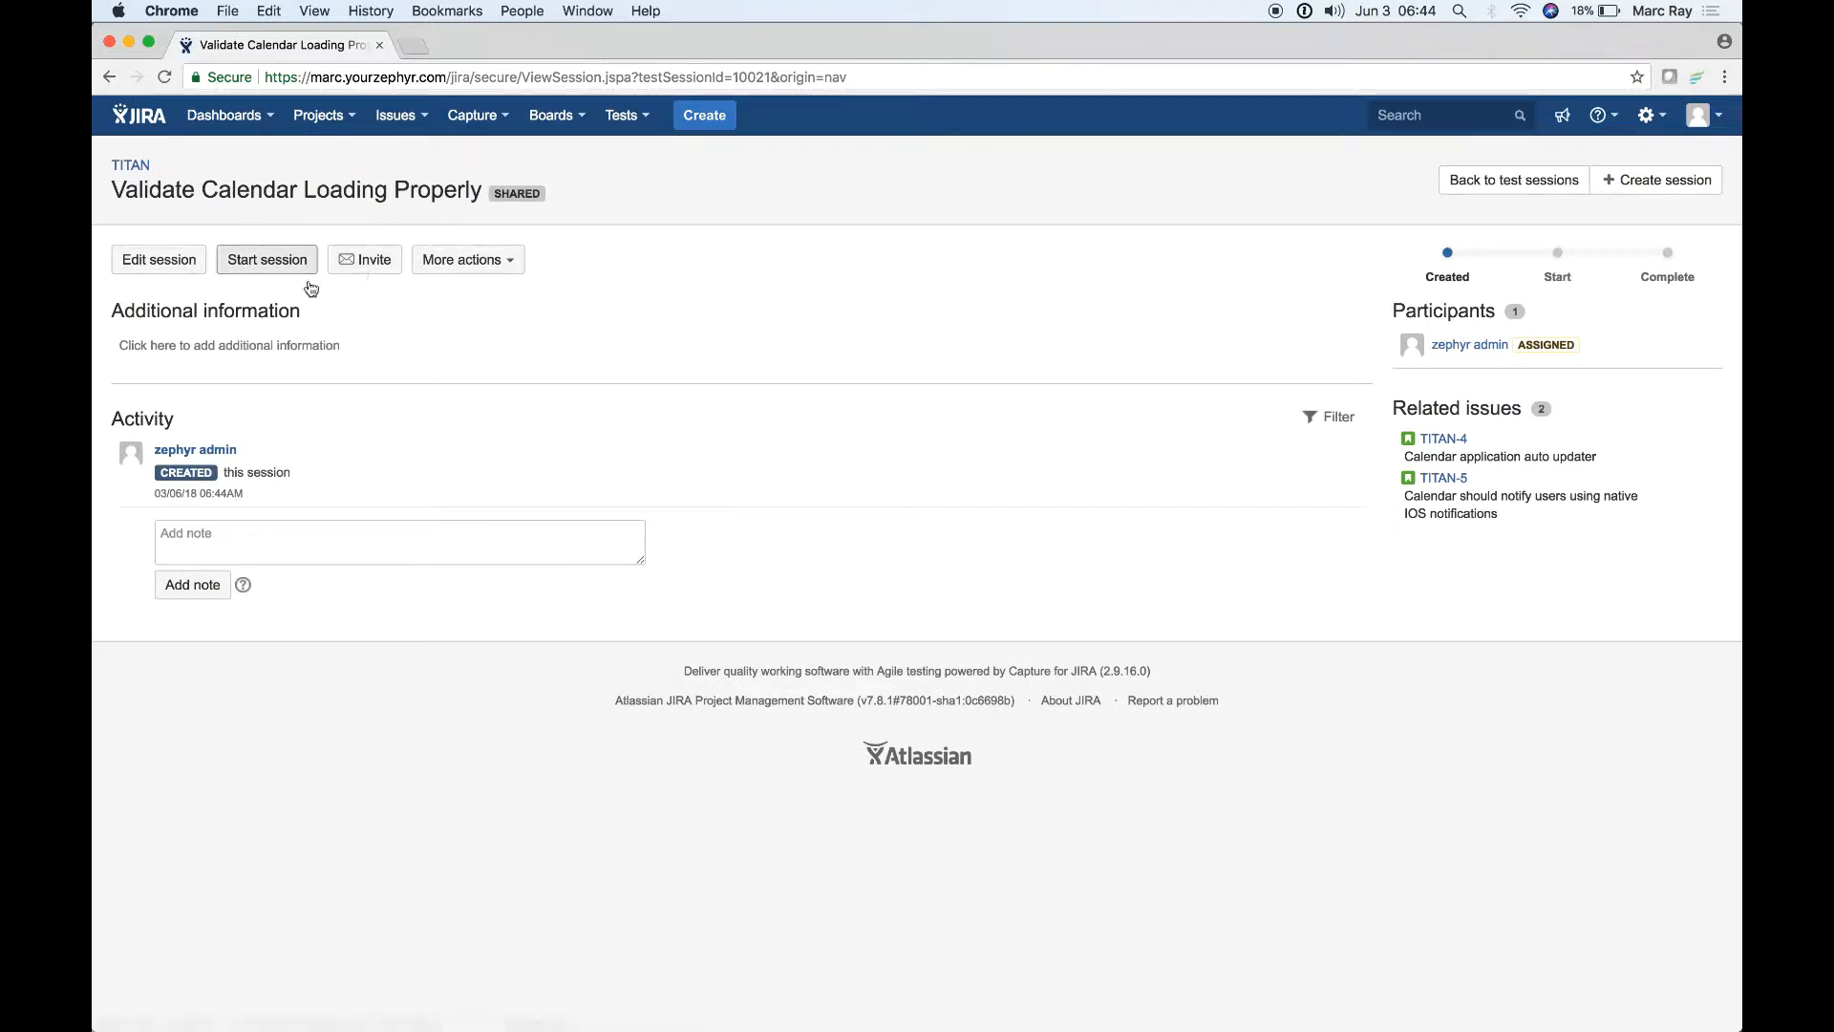
pyautogui.moveTo(317, 289)
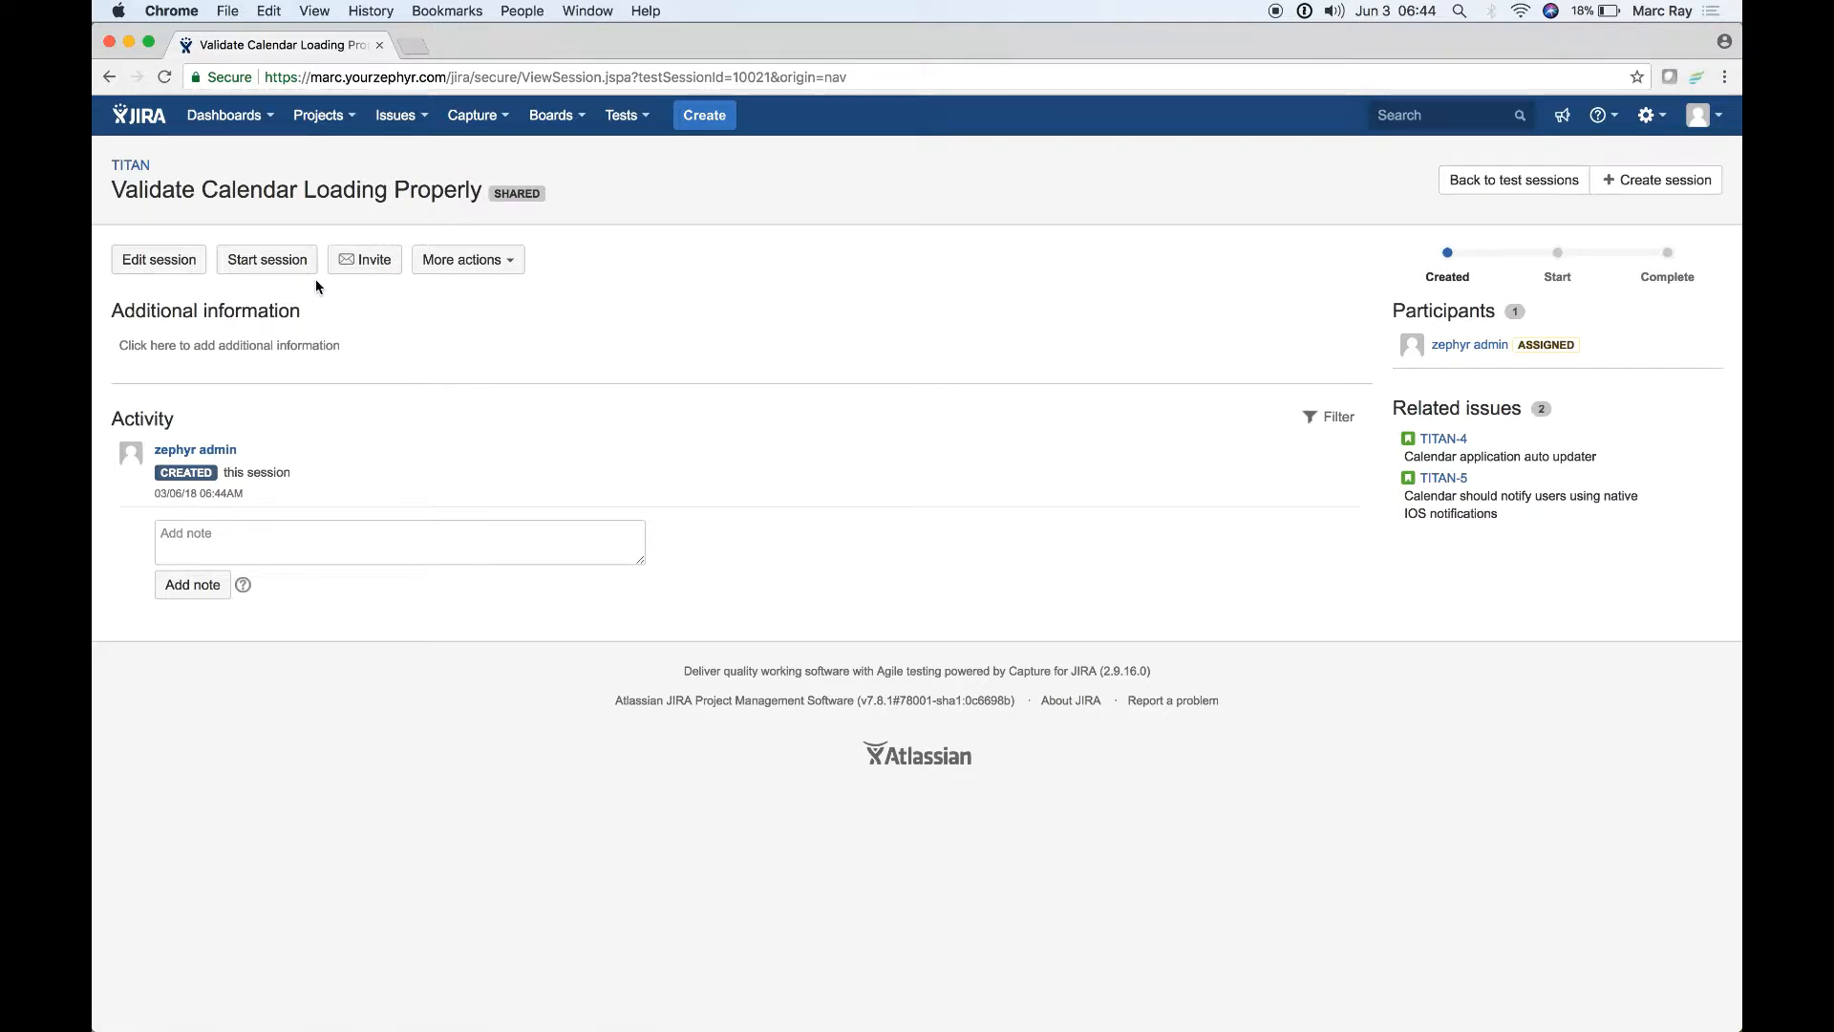
pyautogui.click(266, 260)
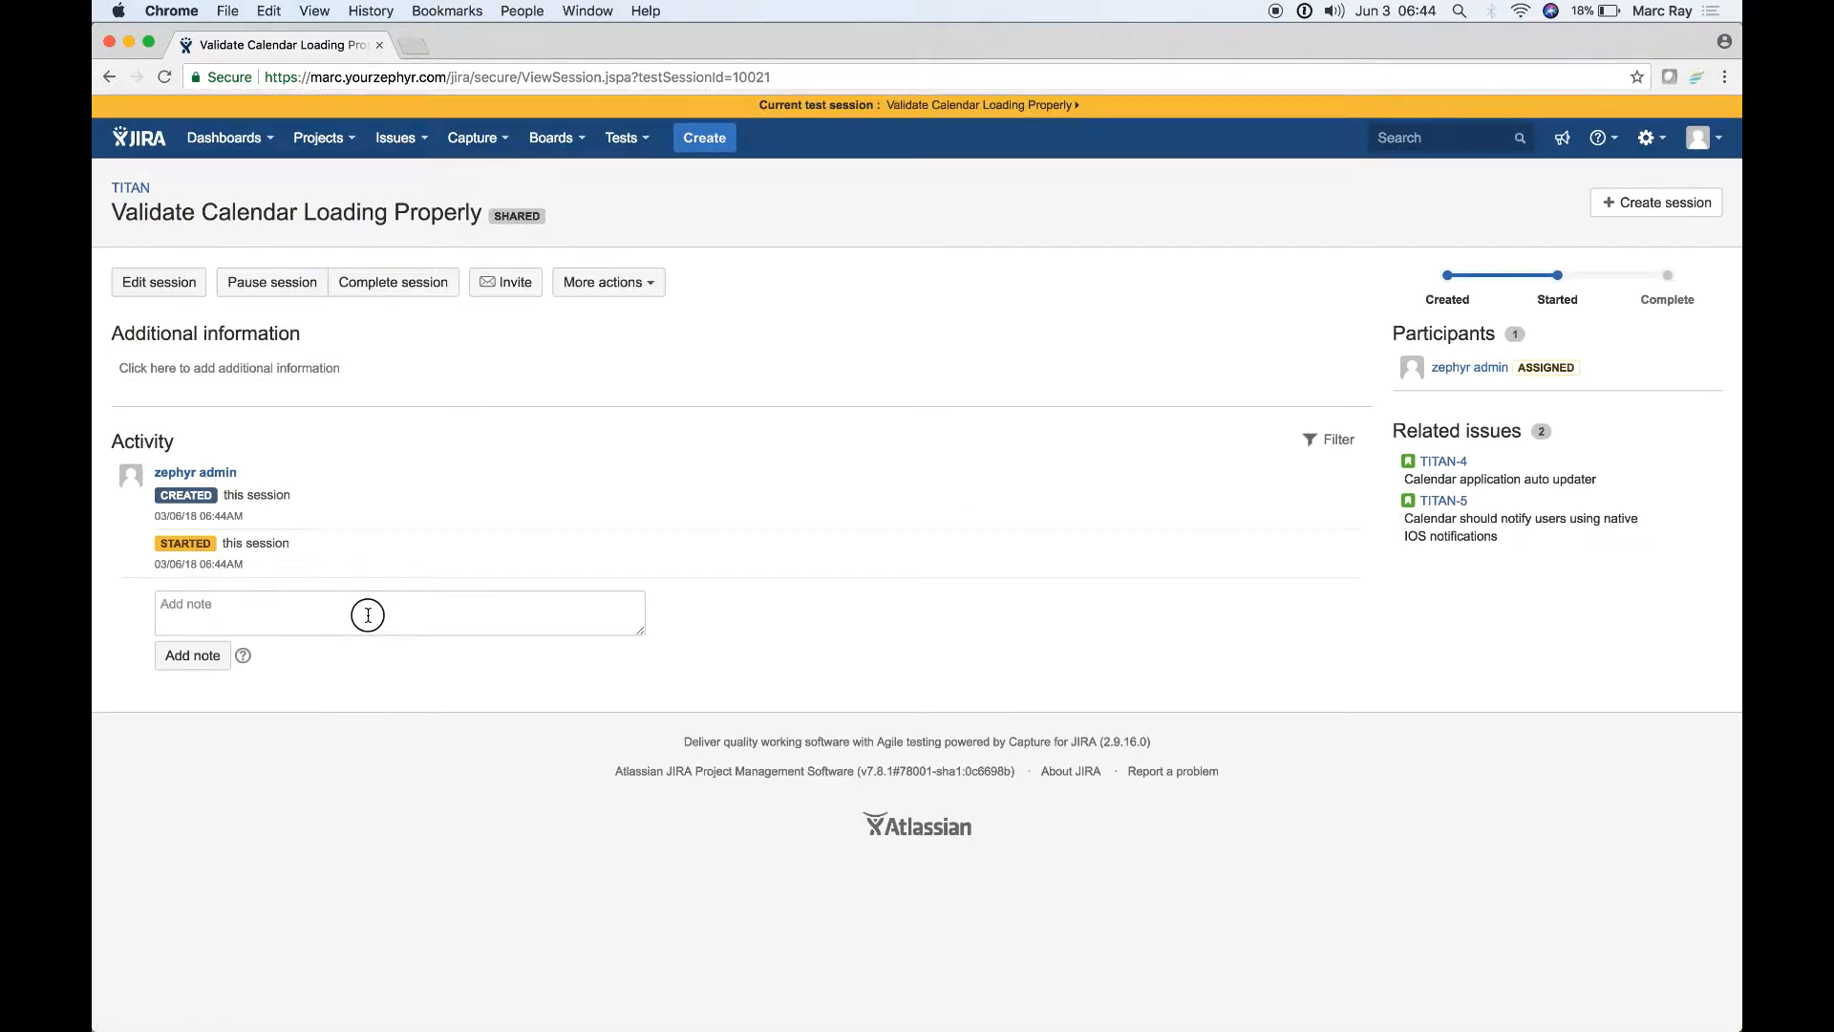
# Add the note 'Here is my note' to the session activity.
pyautogui.click(367, 614)
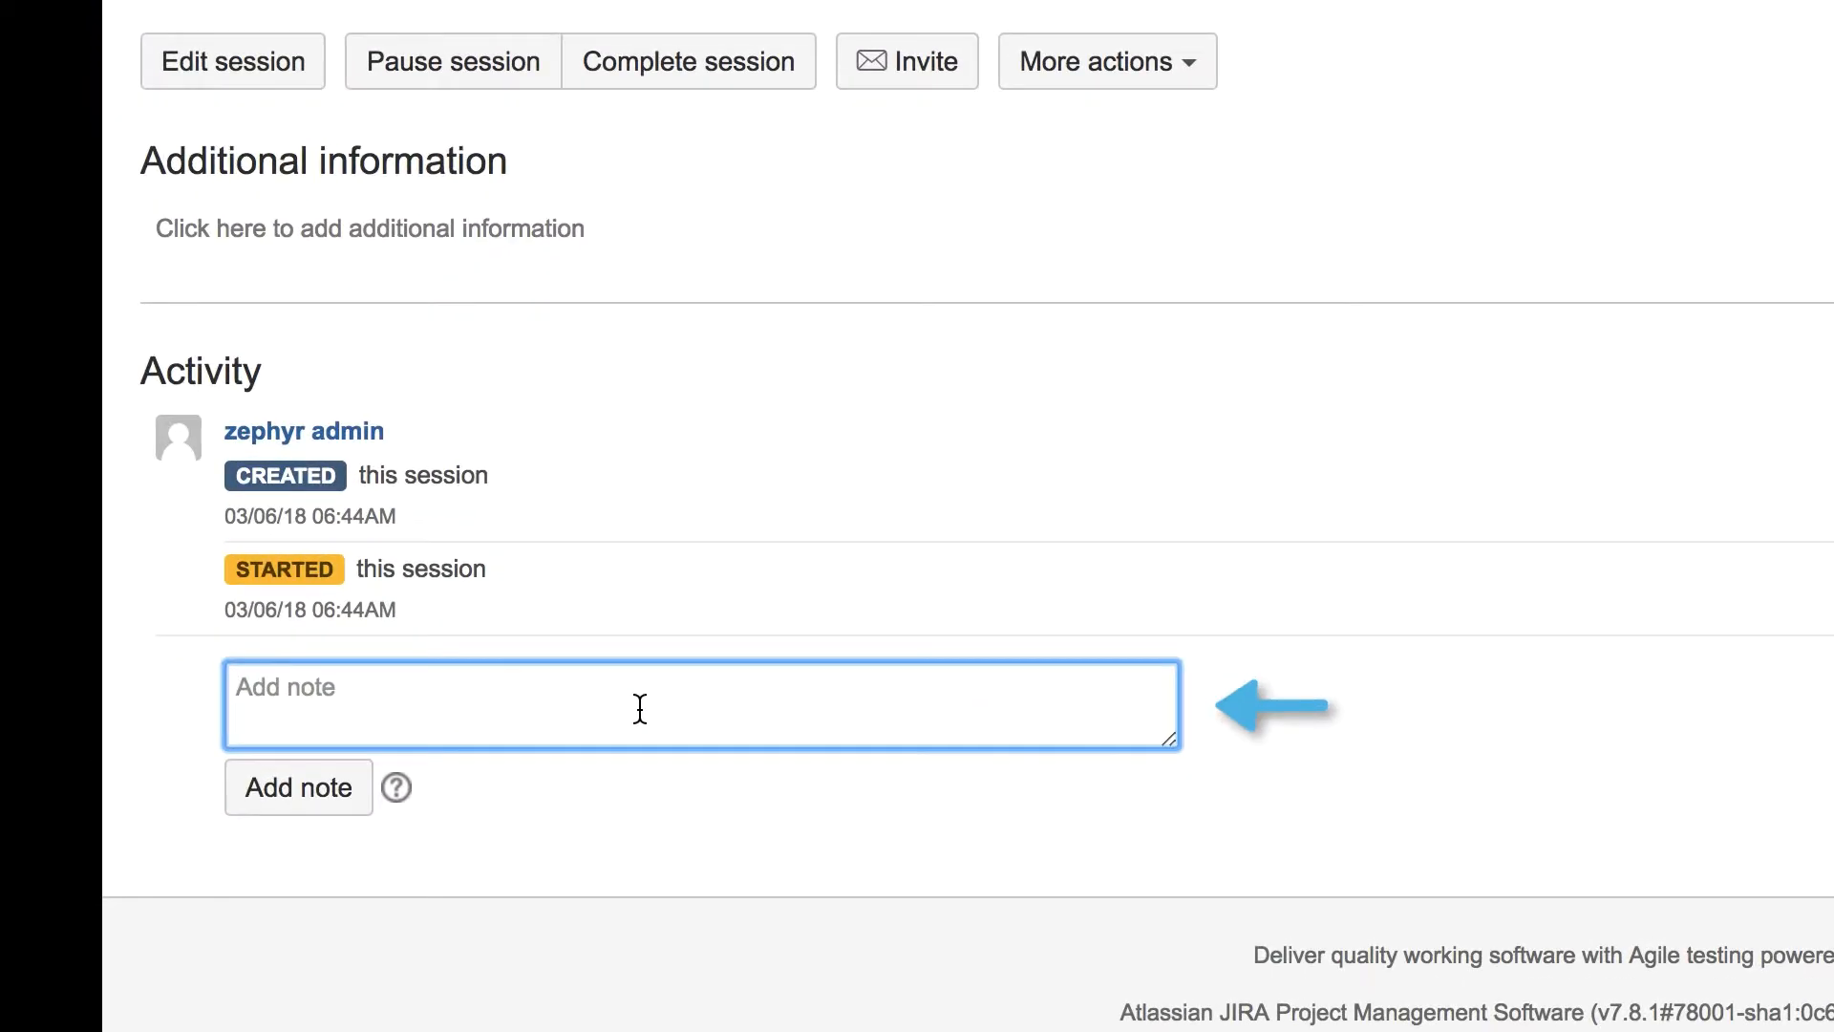
pyautogui.write('Here is my note')
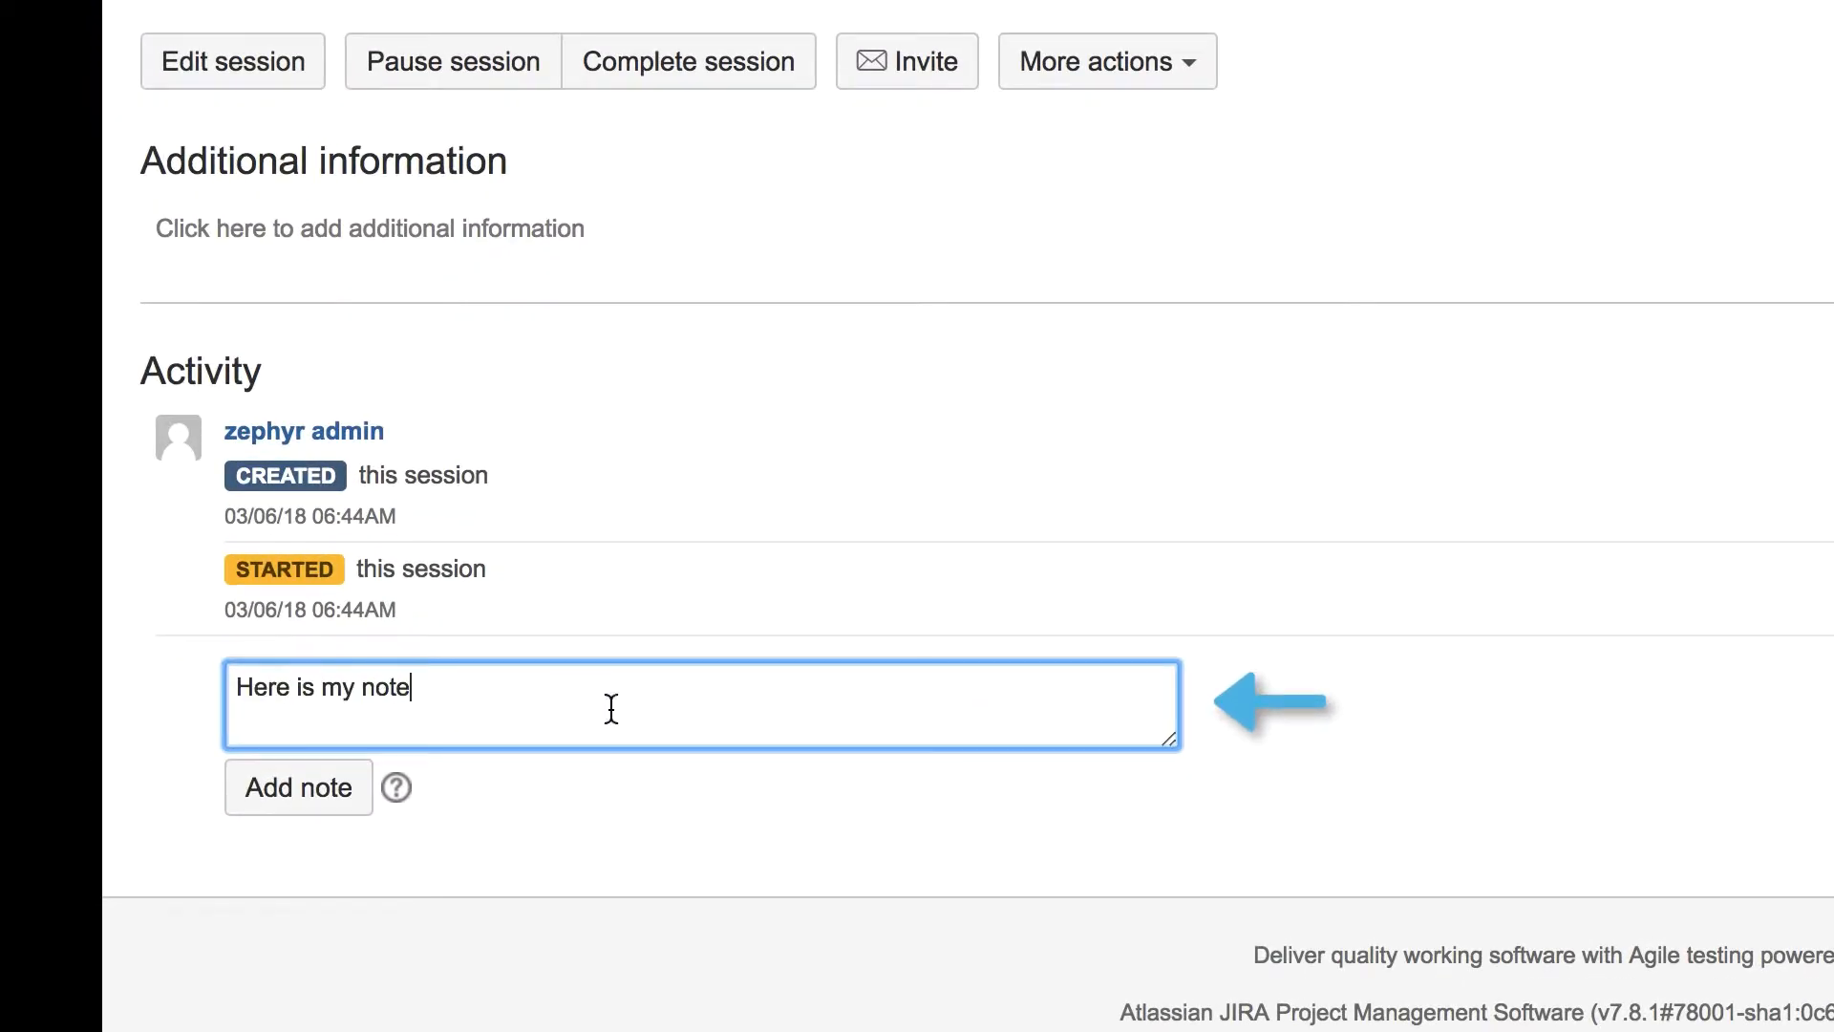
pyautogui.click(296, 788)
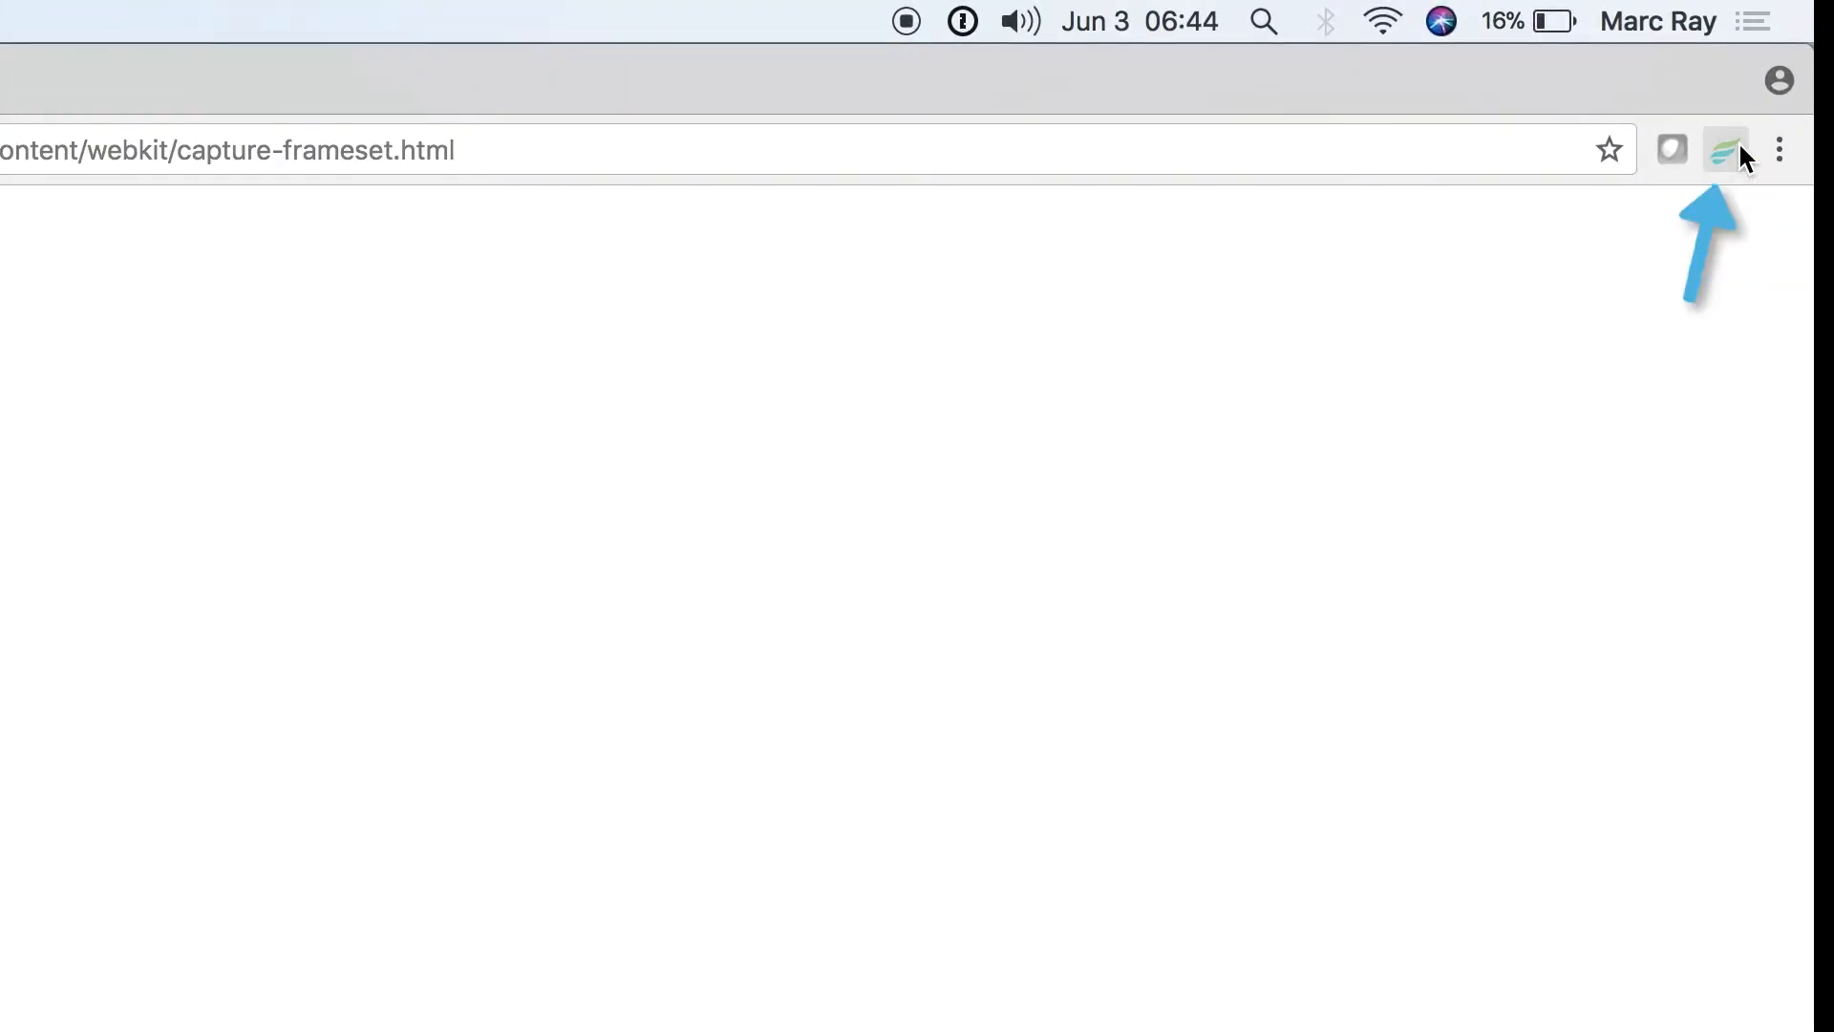
# Capture a screenshot, box the extra button and label it 'Extra button ...please remove'.
pyautogui.click(1720, 149)
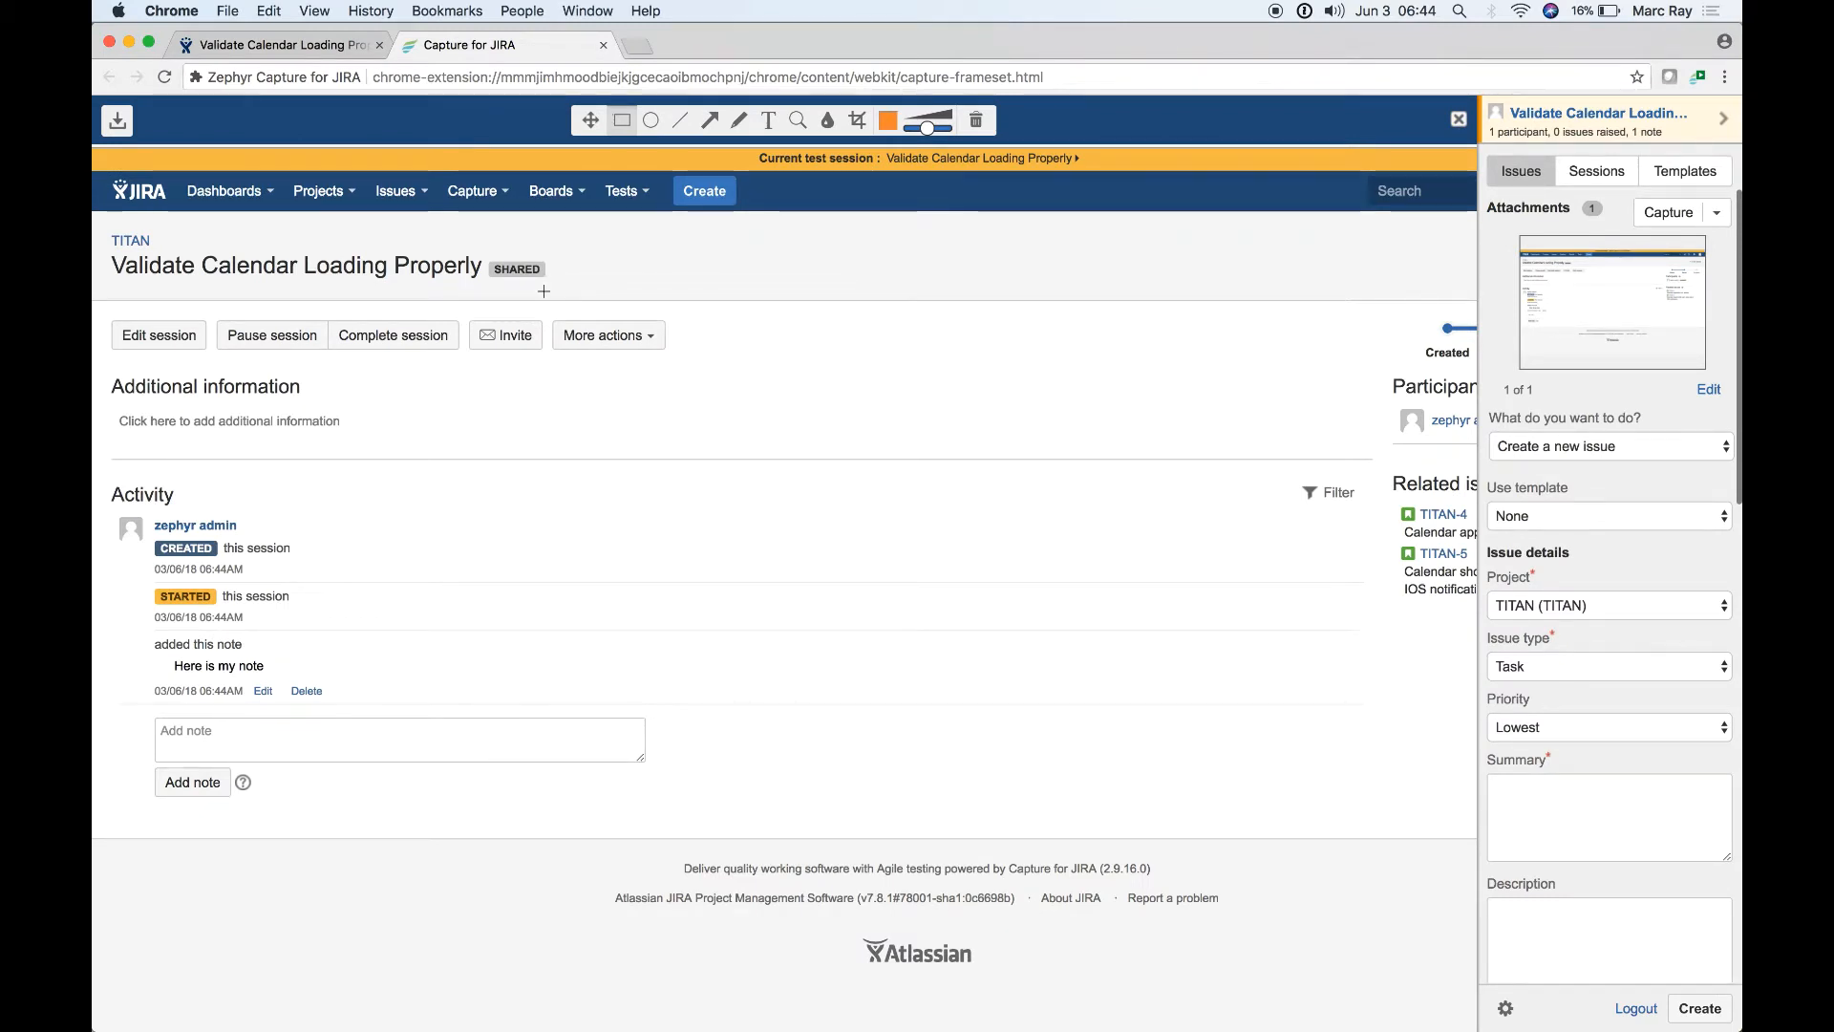
pyautogui.moveTo(573, 298); pyautogui.dragTo(762, 365)
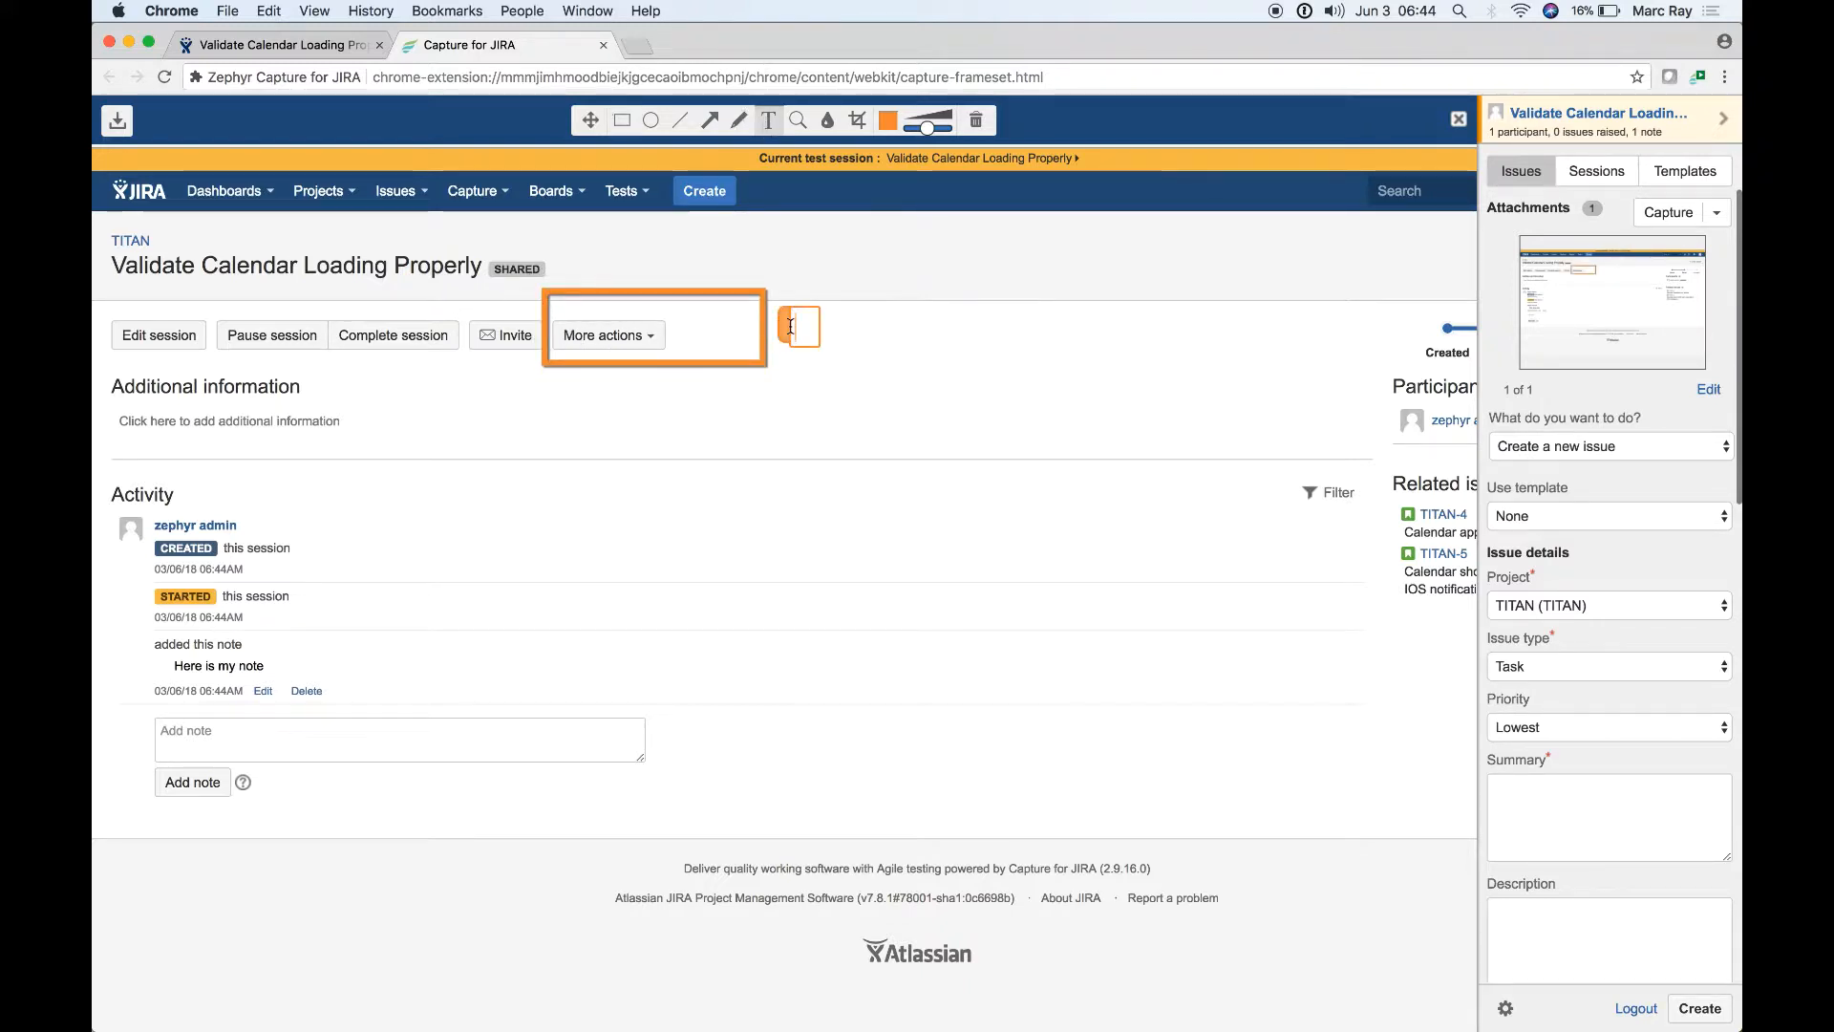
pyautogui.write('Extra button ...')
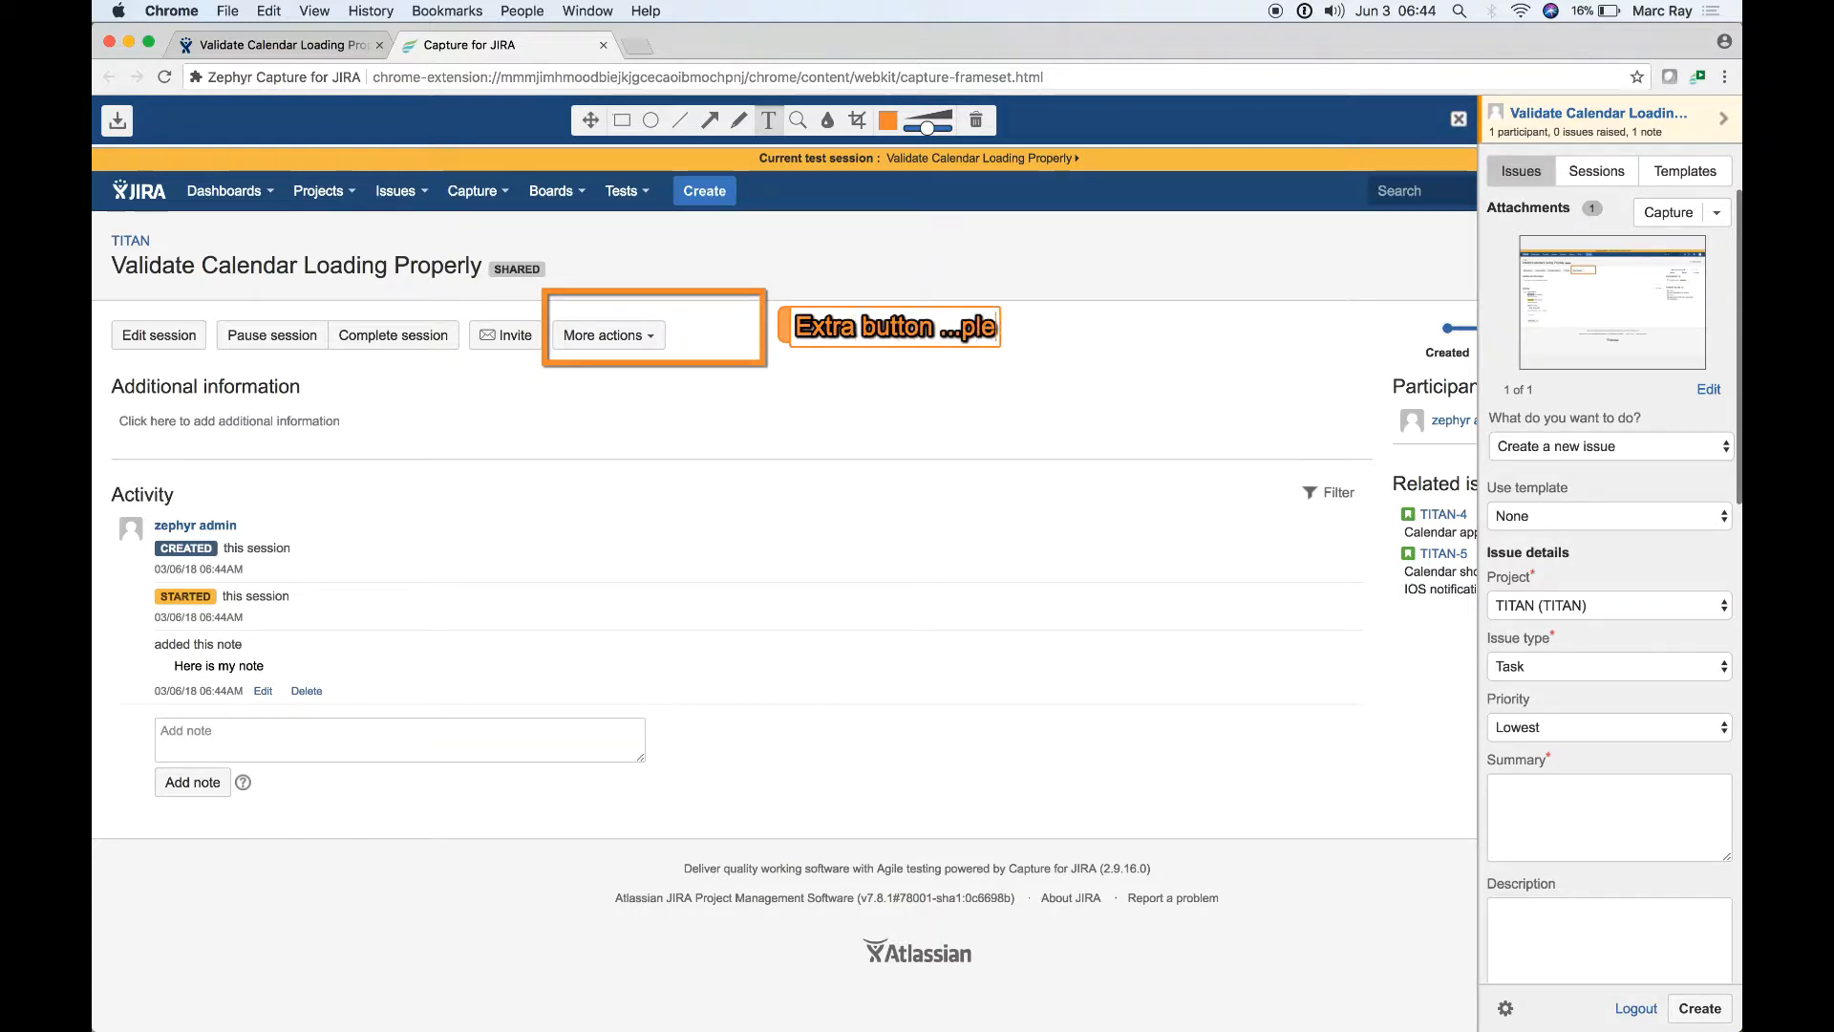
pyautogui.write('please remove')
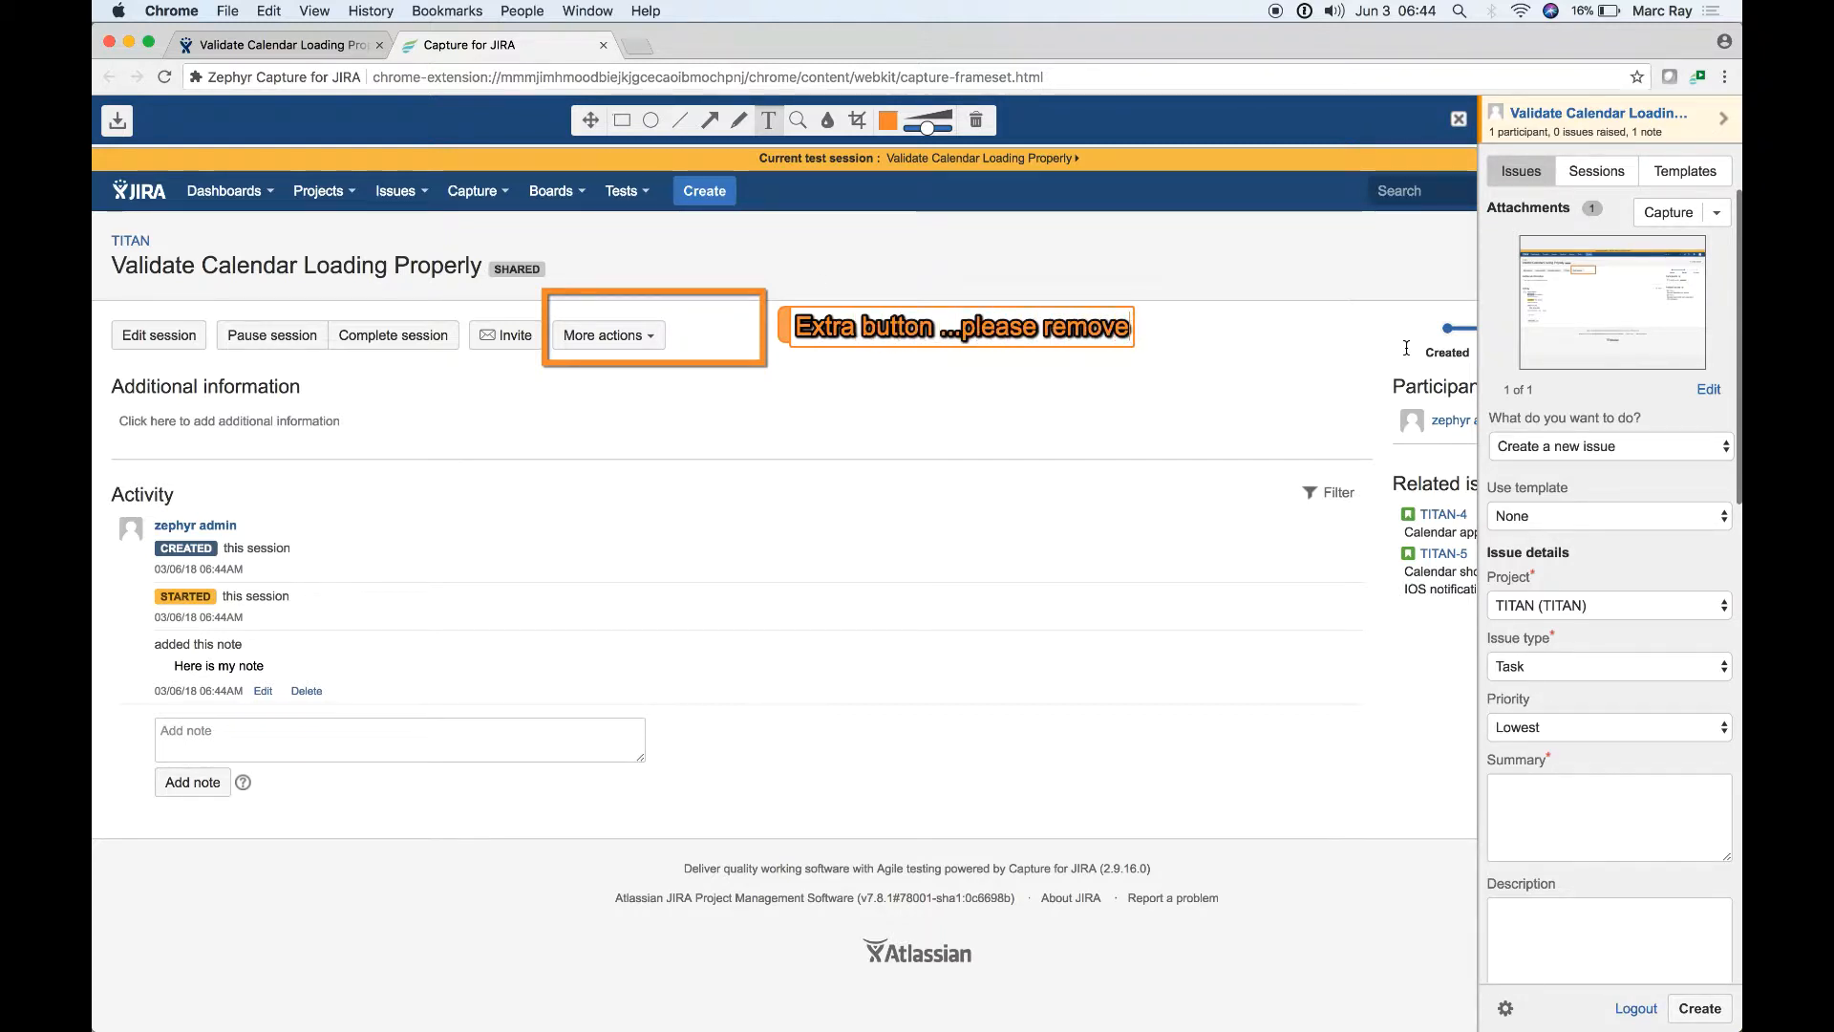
pyautogui.moveTo(910, 435)
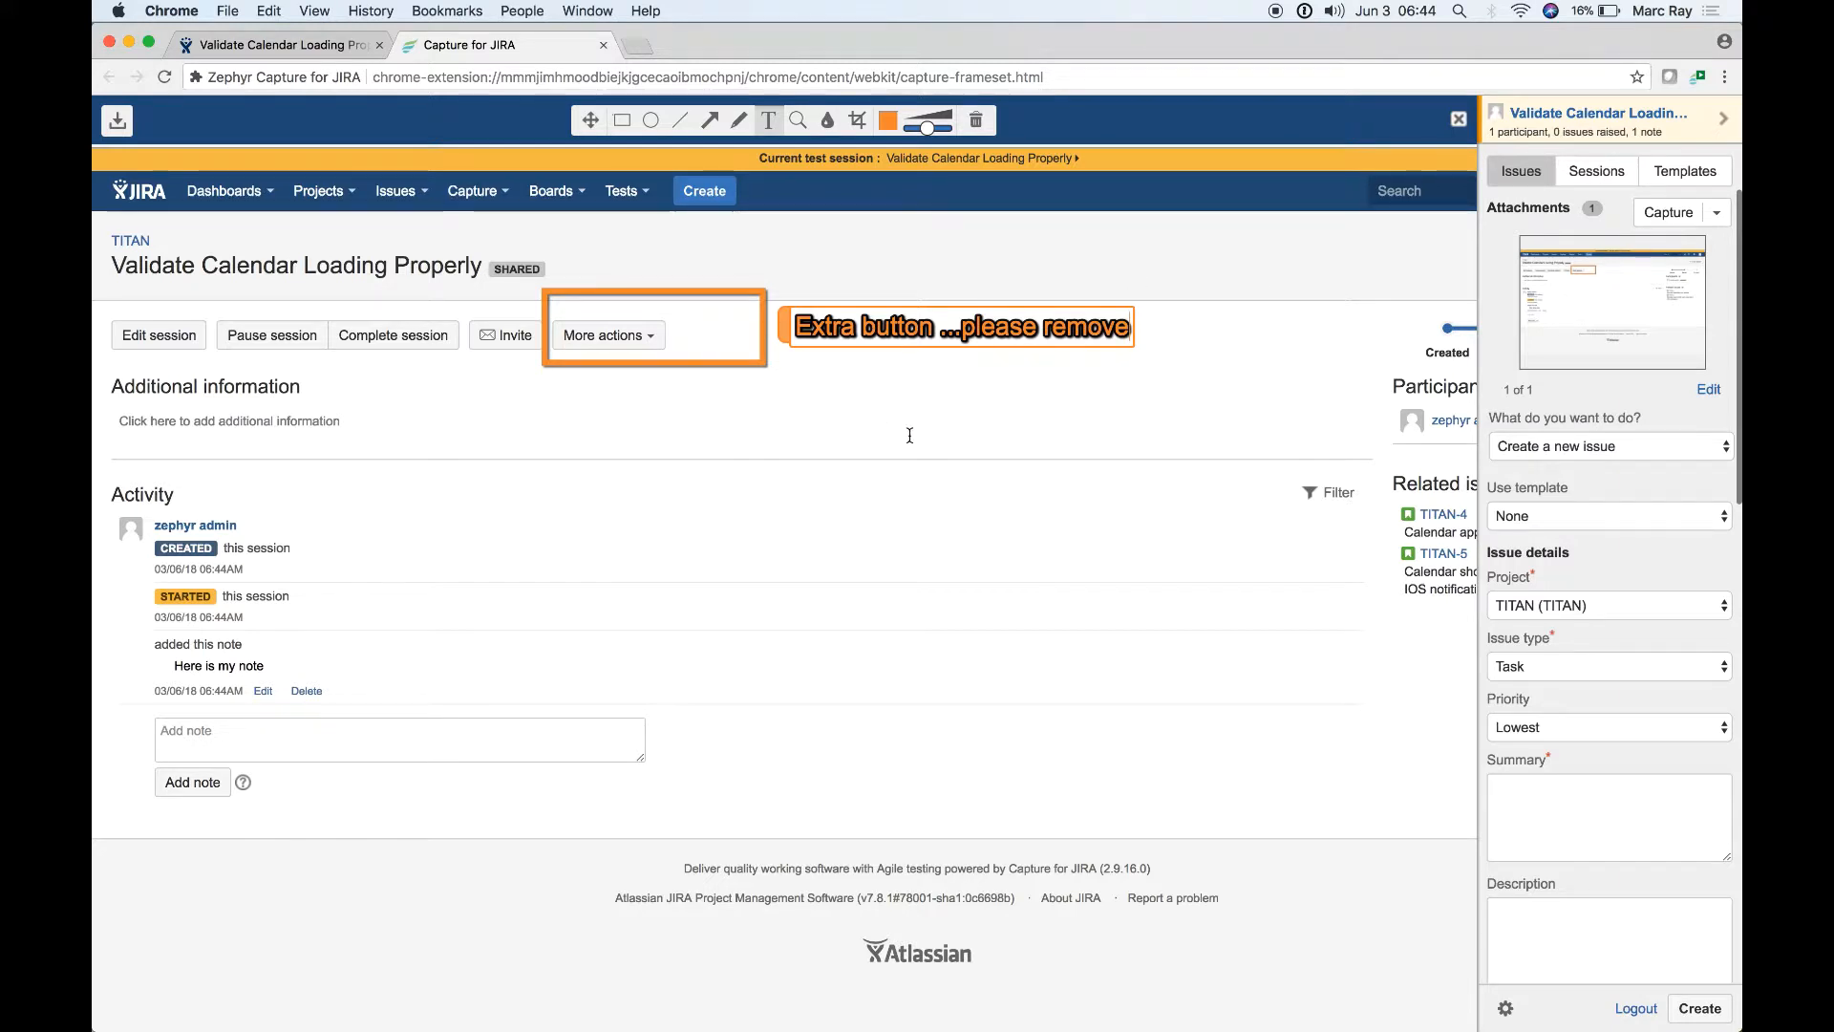
# Create a new Bug issue summarized 'Extra button ...please remove' from the capture.
pyautogui.click(1608, 447)
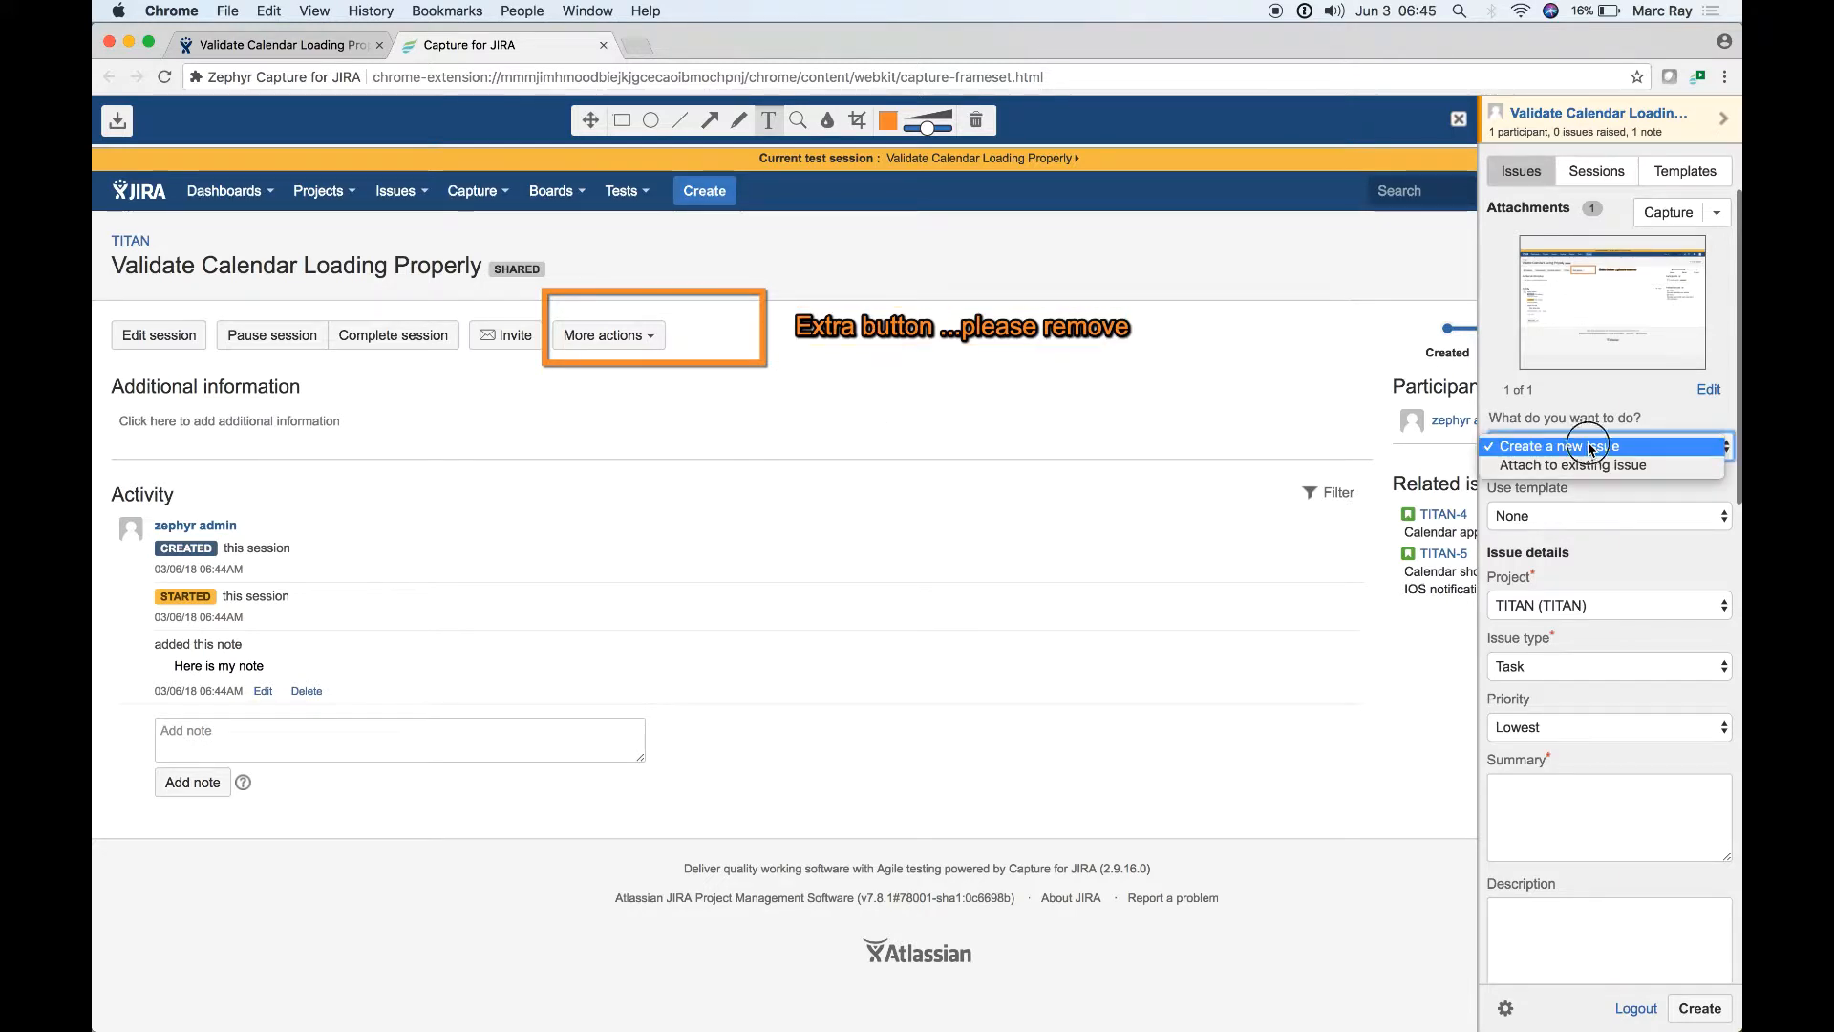
pyautogui.click(1609, 447)
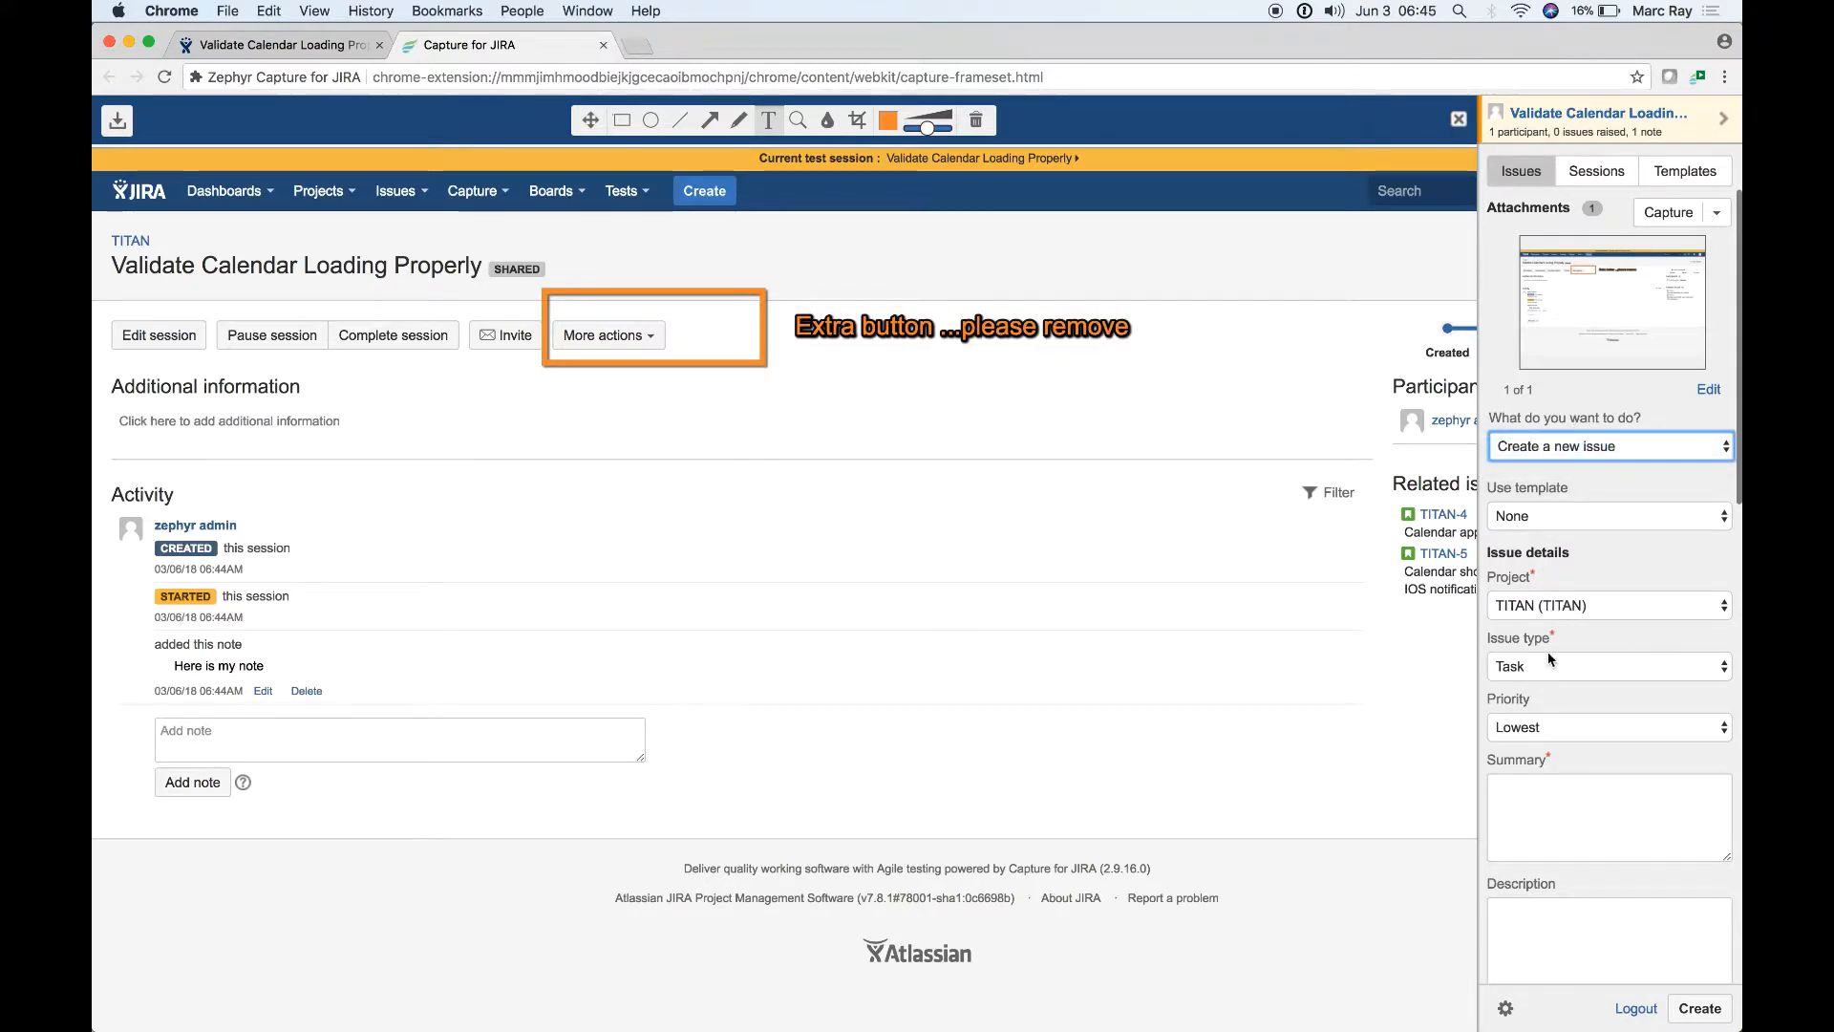
pyautogui.click(1608, 665)
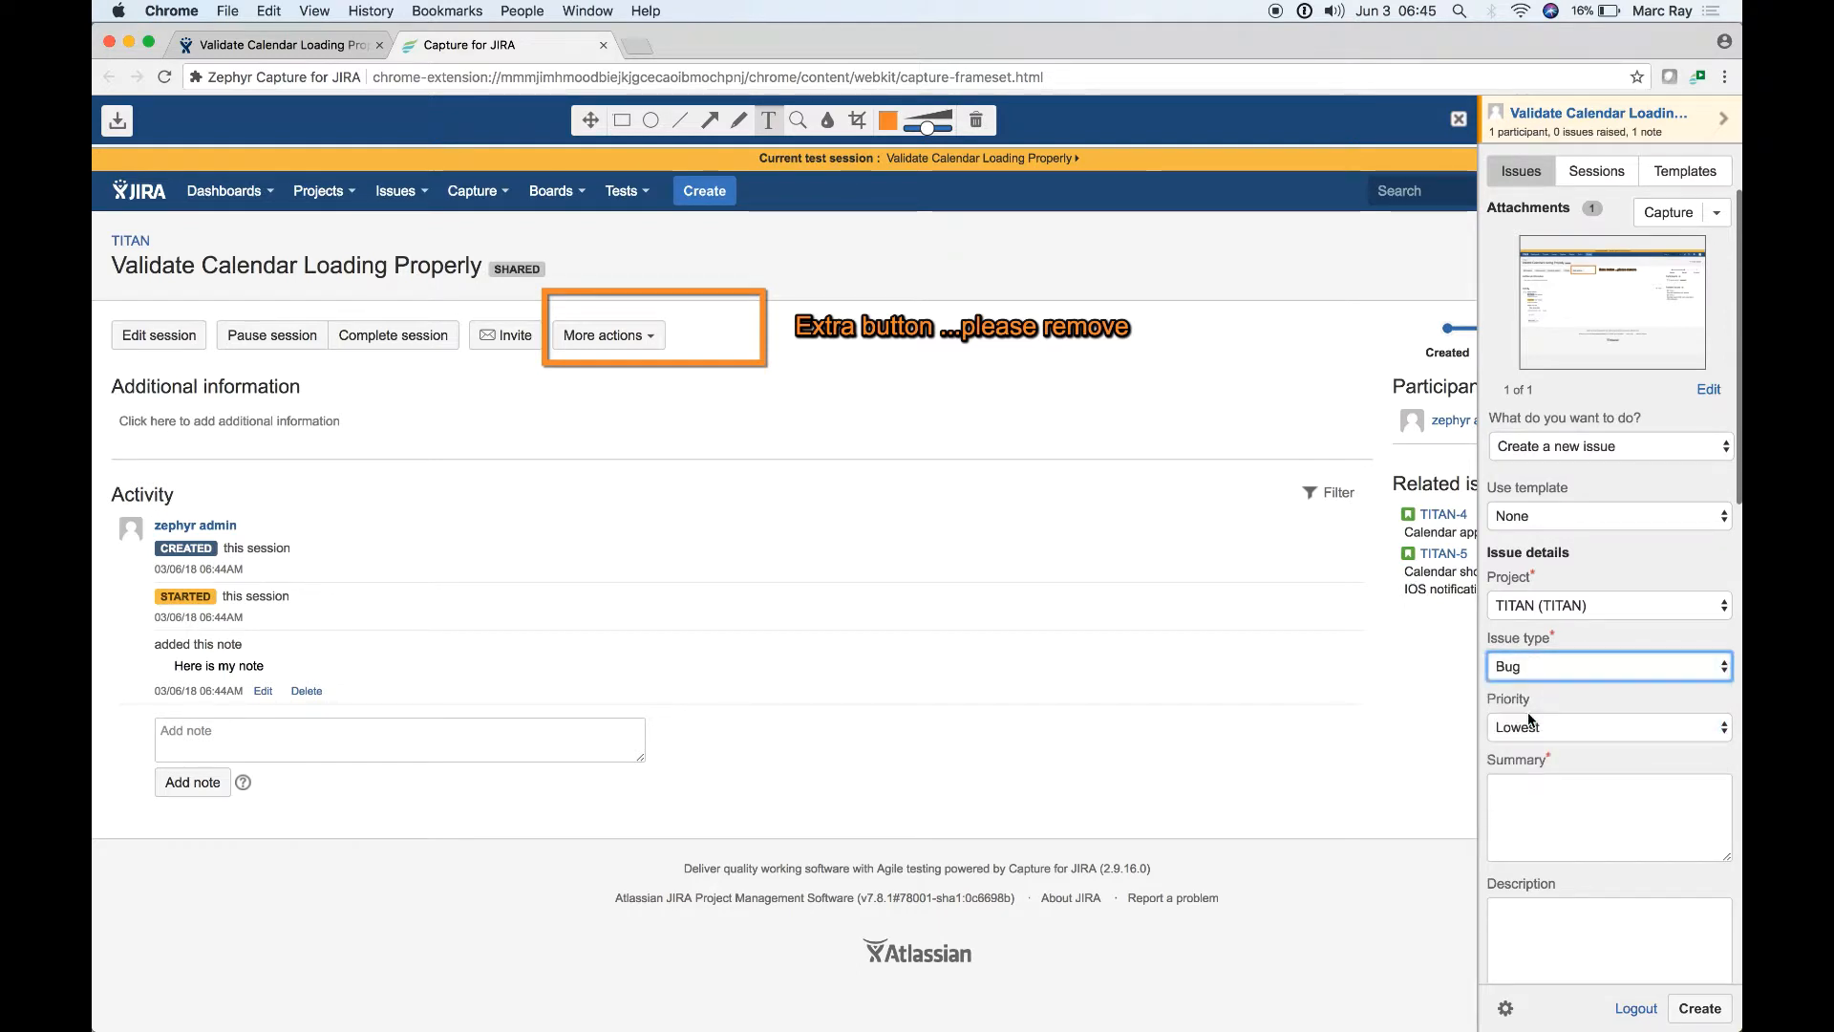
pyautogui.click(1609, 816)
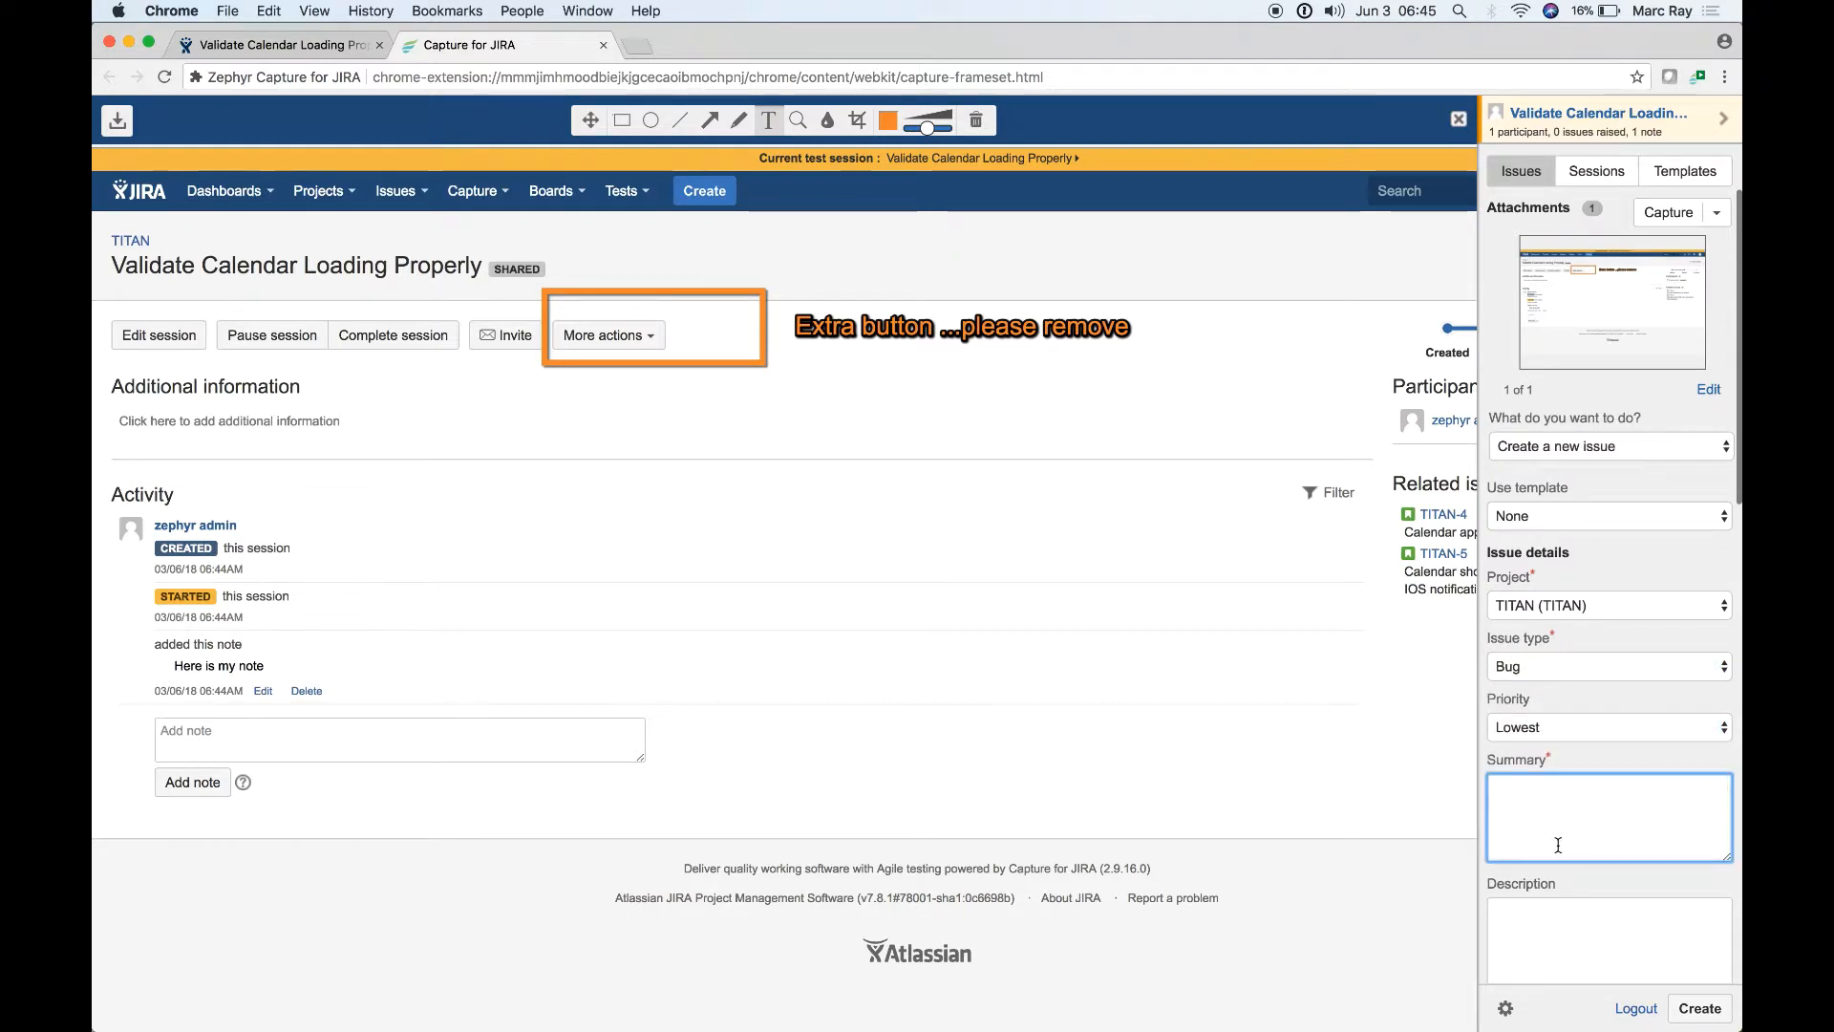
pyautogui.write('Extra button ...please remove')
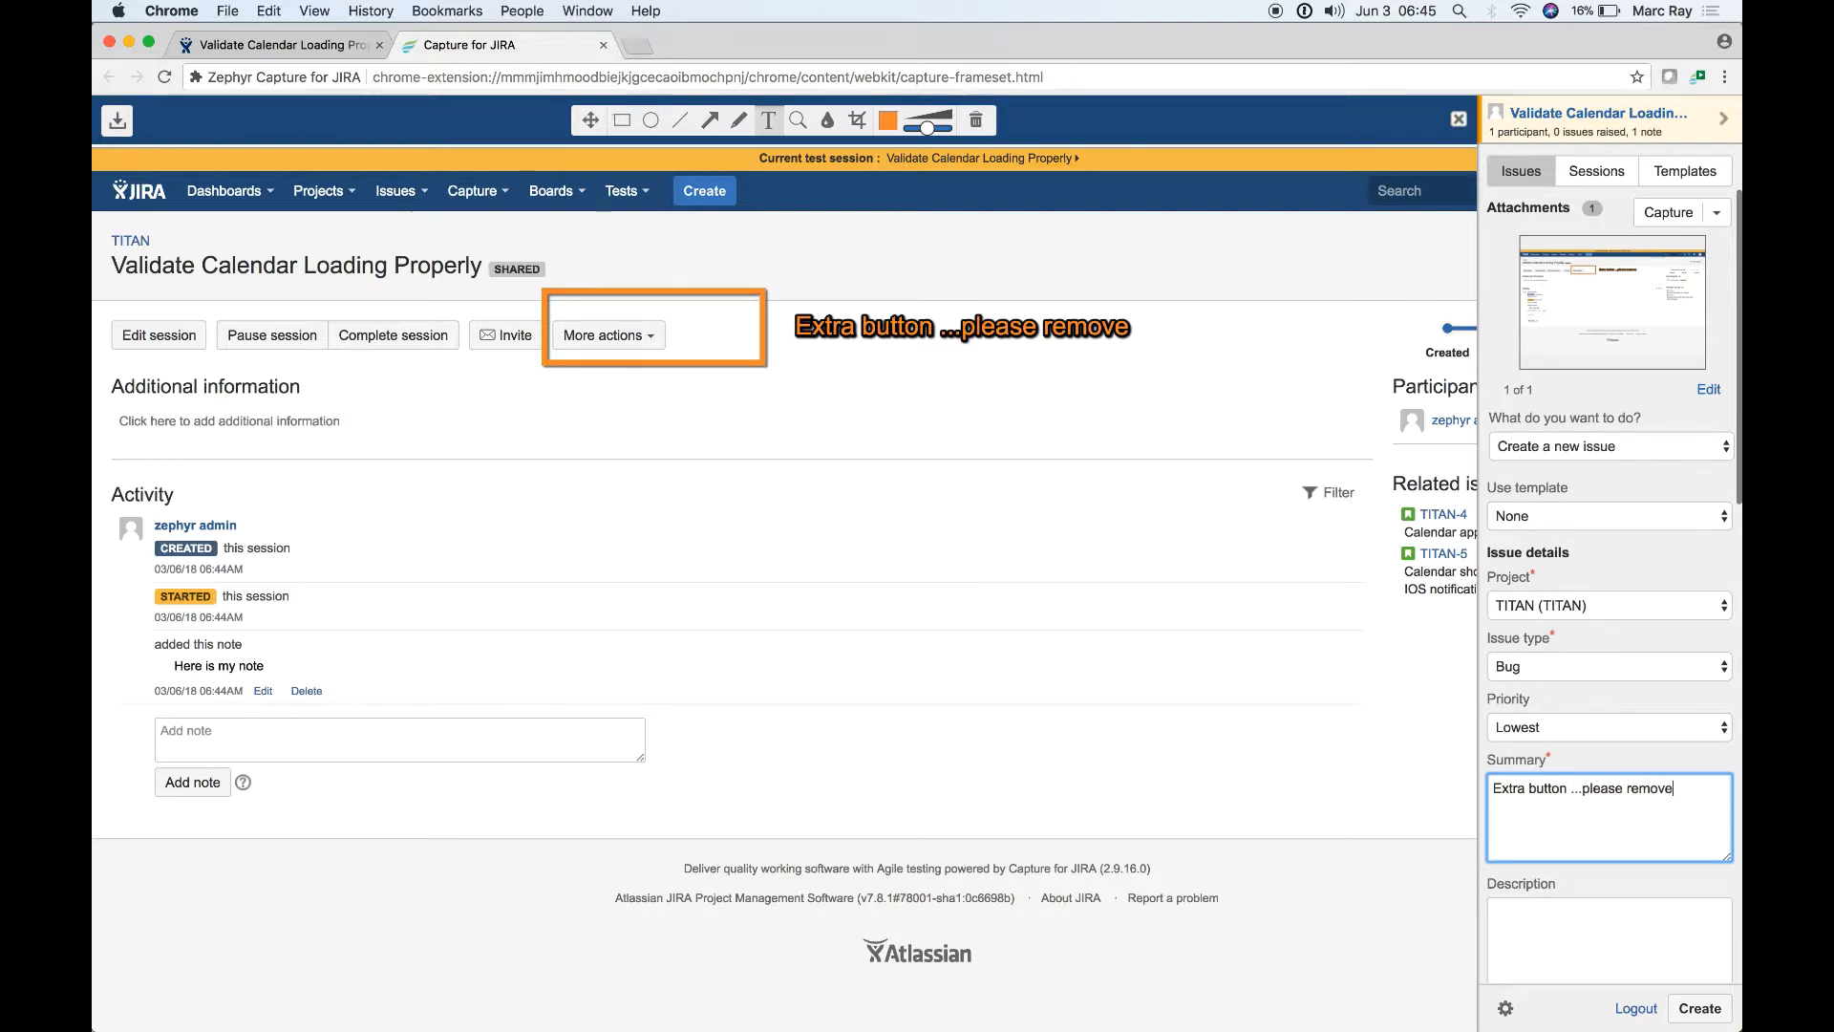
pyautogui.click(1700, 1009)
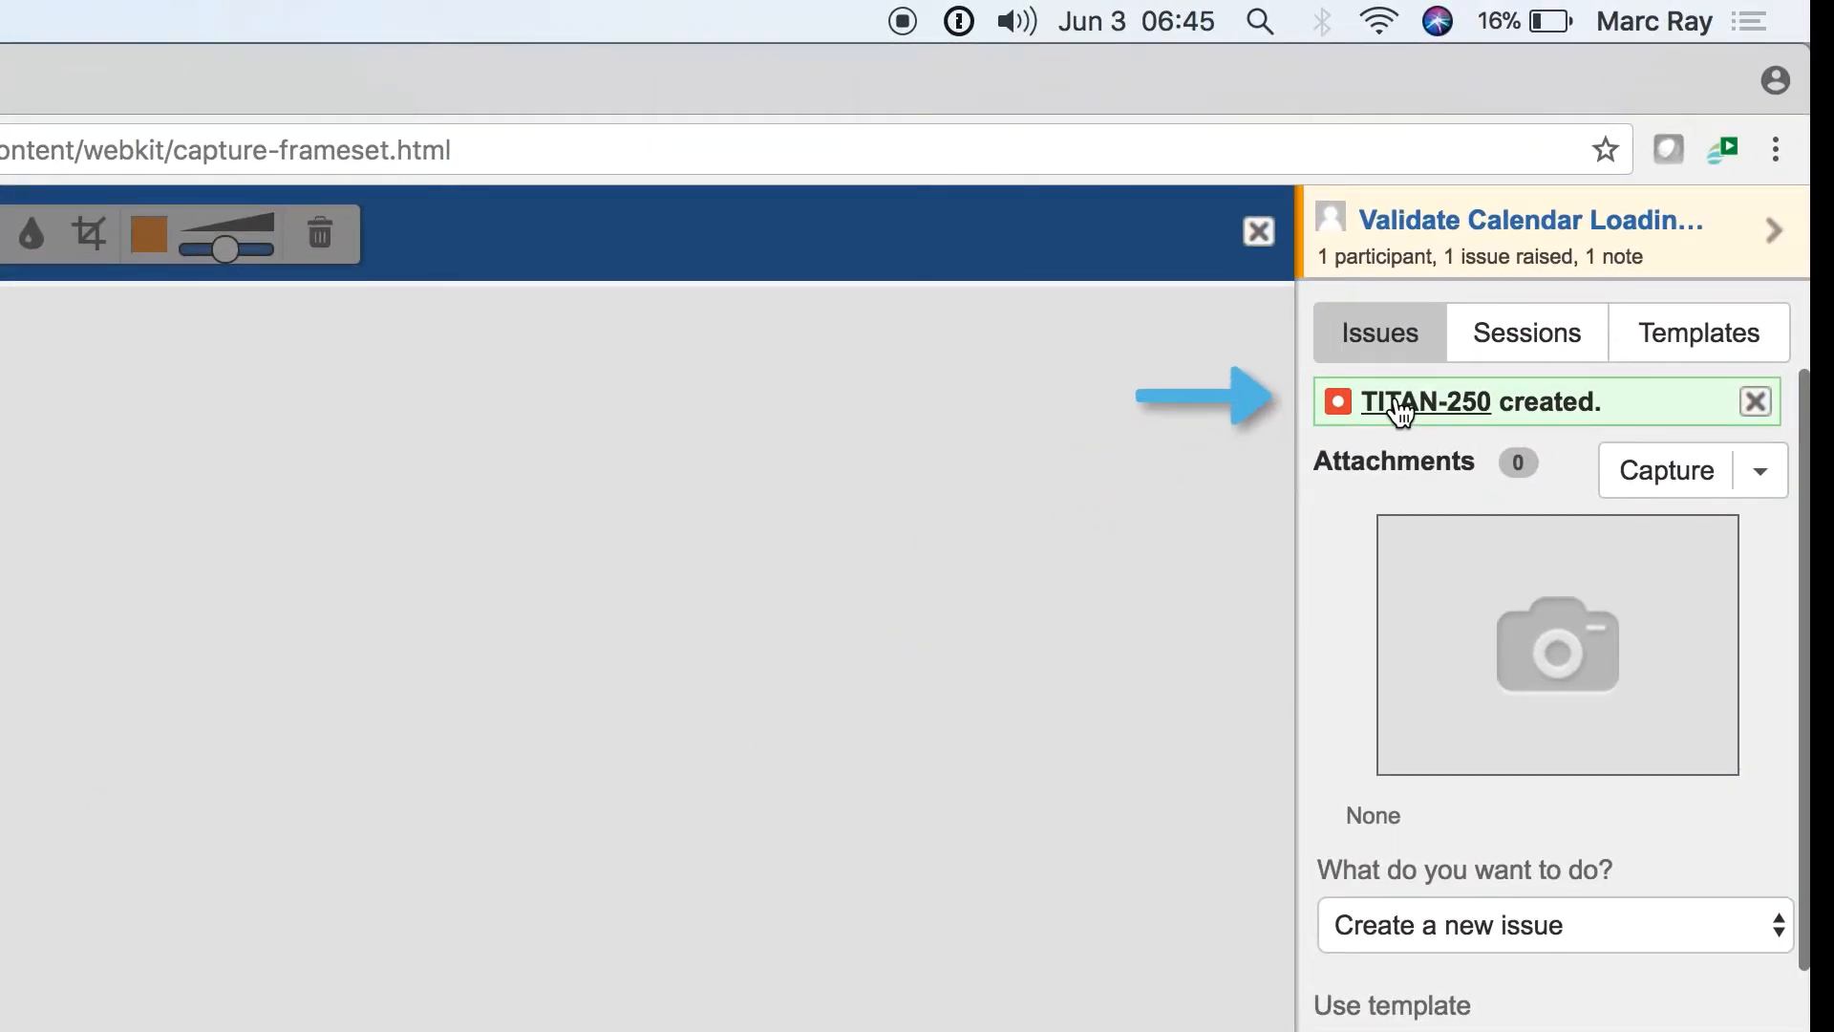
# Review TITAN-250 and its attached screenshot, then return to the session page.
pyautogui.click(1418, 401)
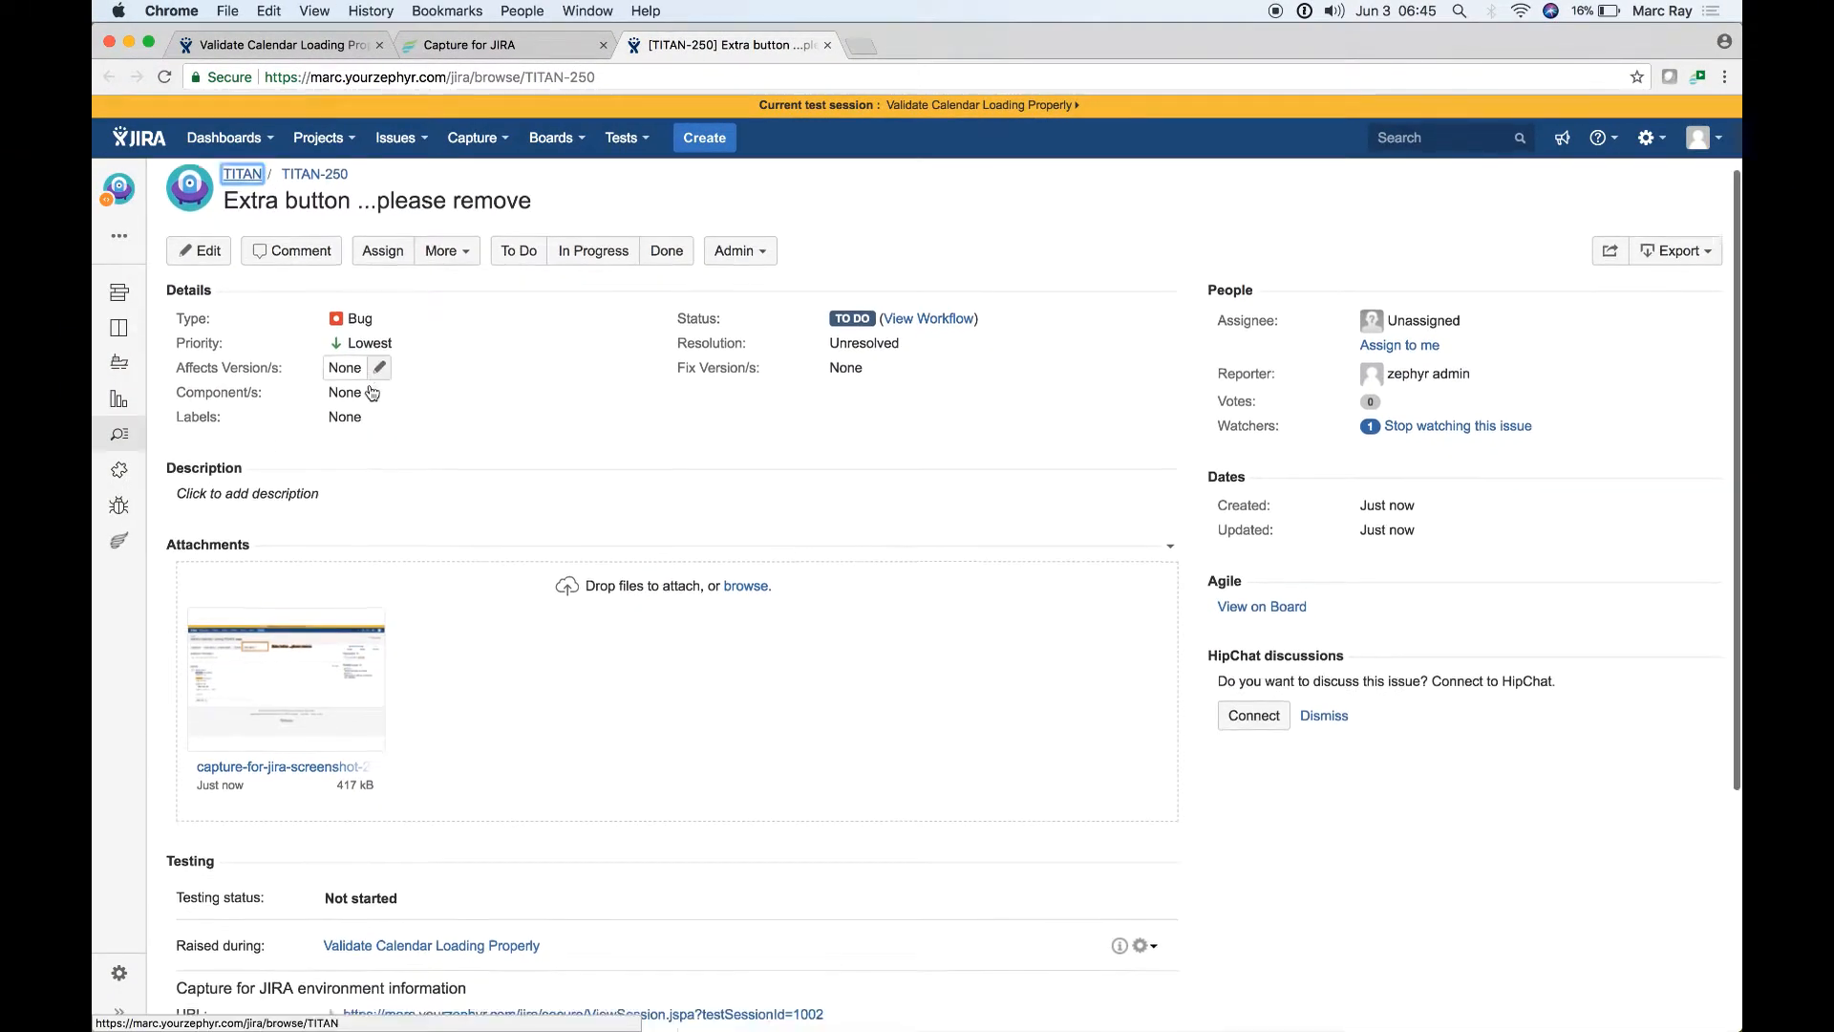
pyautogui.scroll(-3)
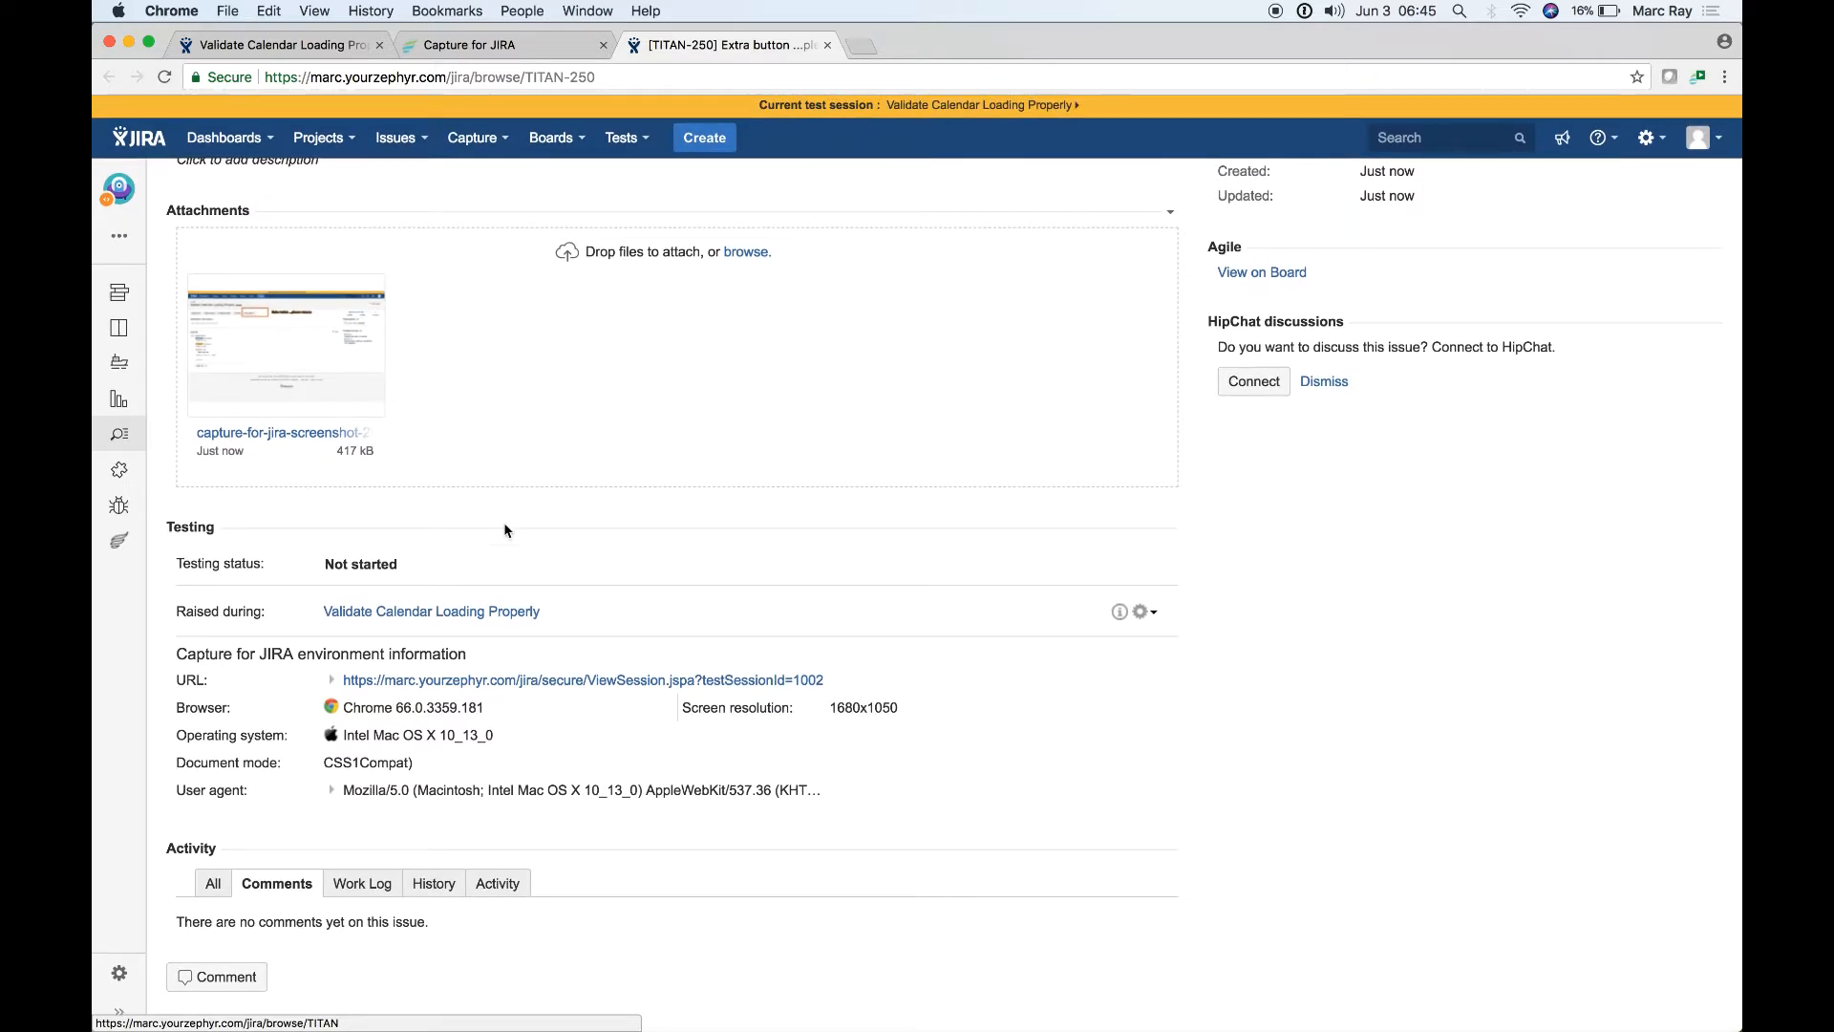
pyautogui.moveTo(380, 757)
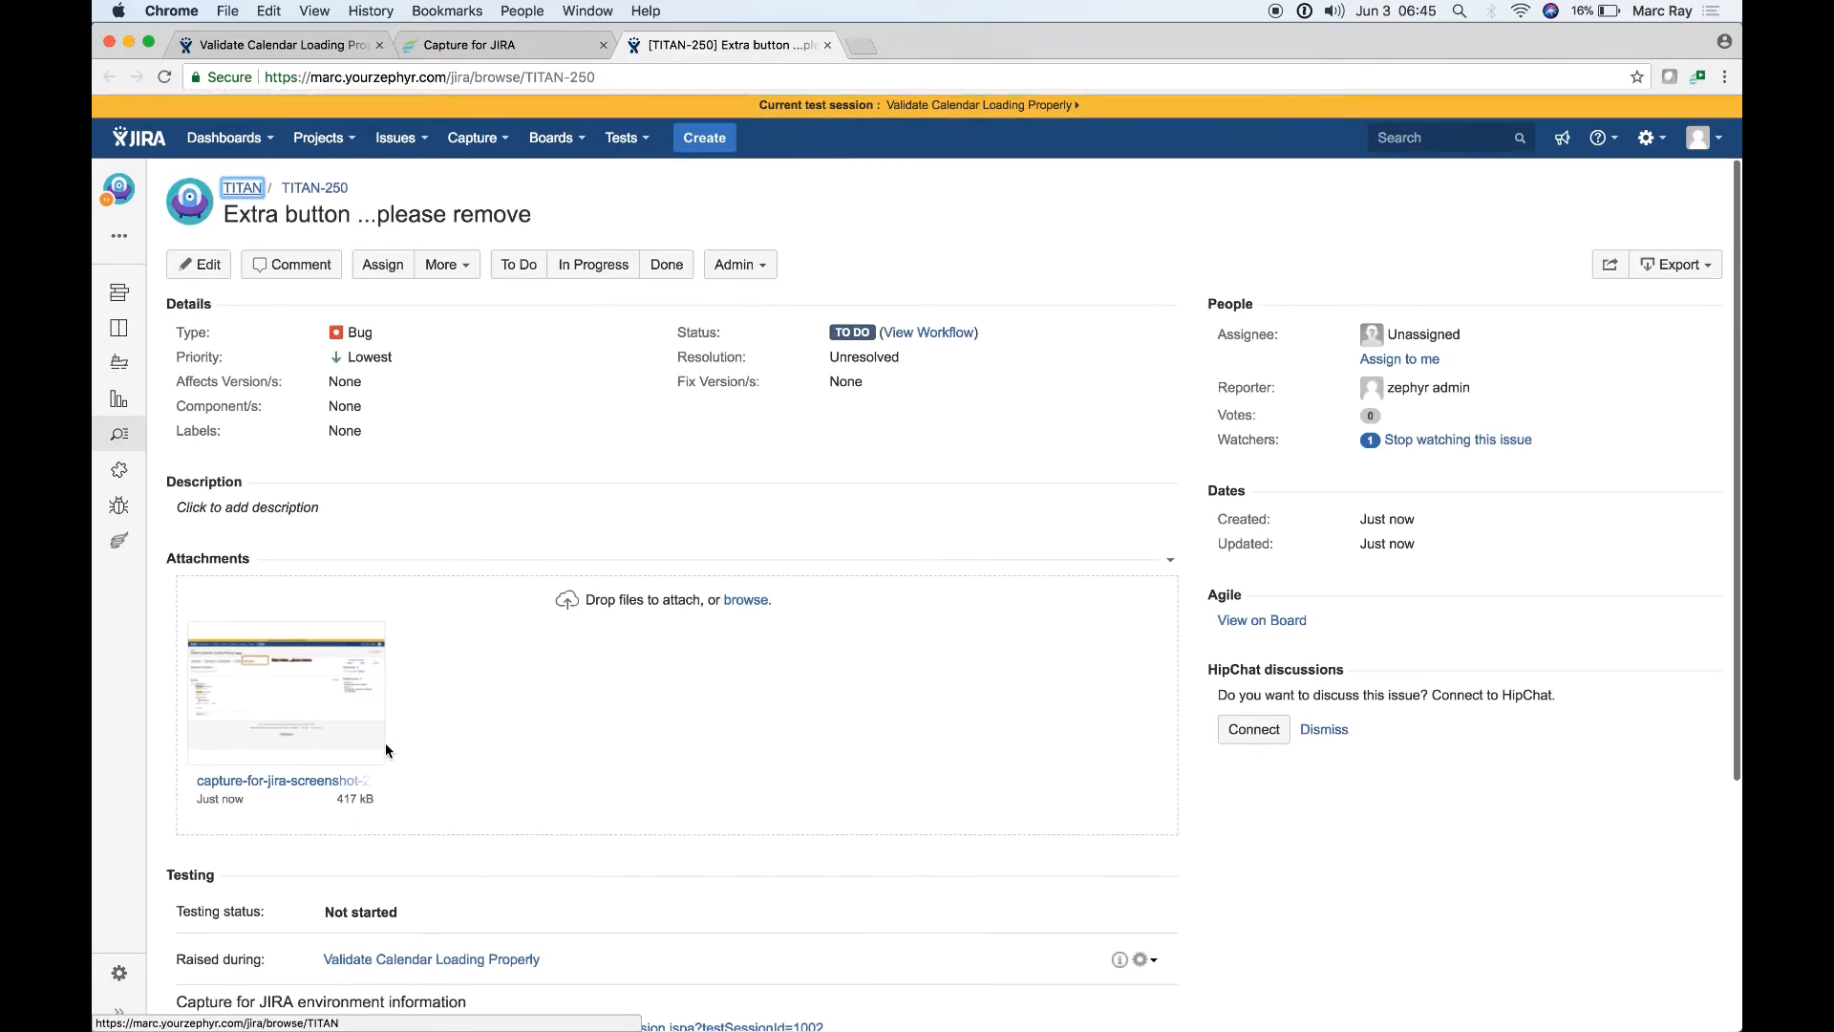
pyautogui.click(267, 46)
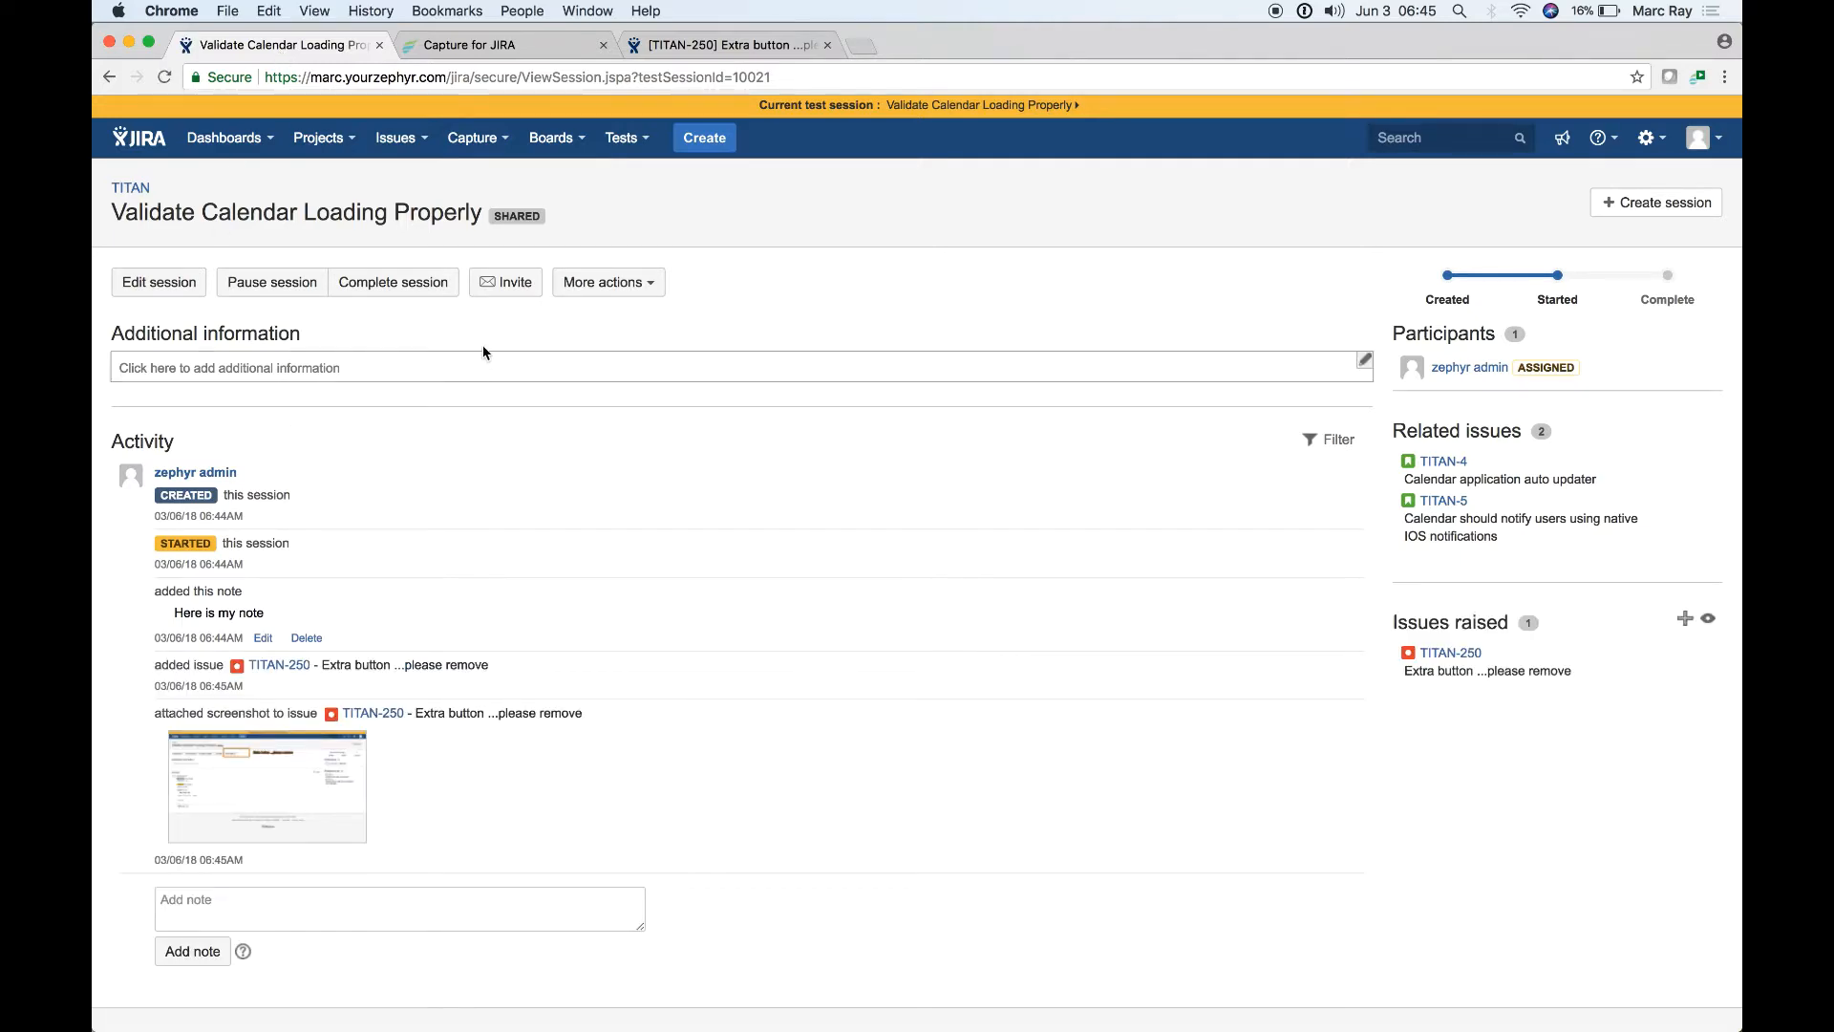
# Complete the Validate Calendar Loading Properly session and confirm.
pyautogui.scroll(-3)
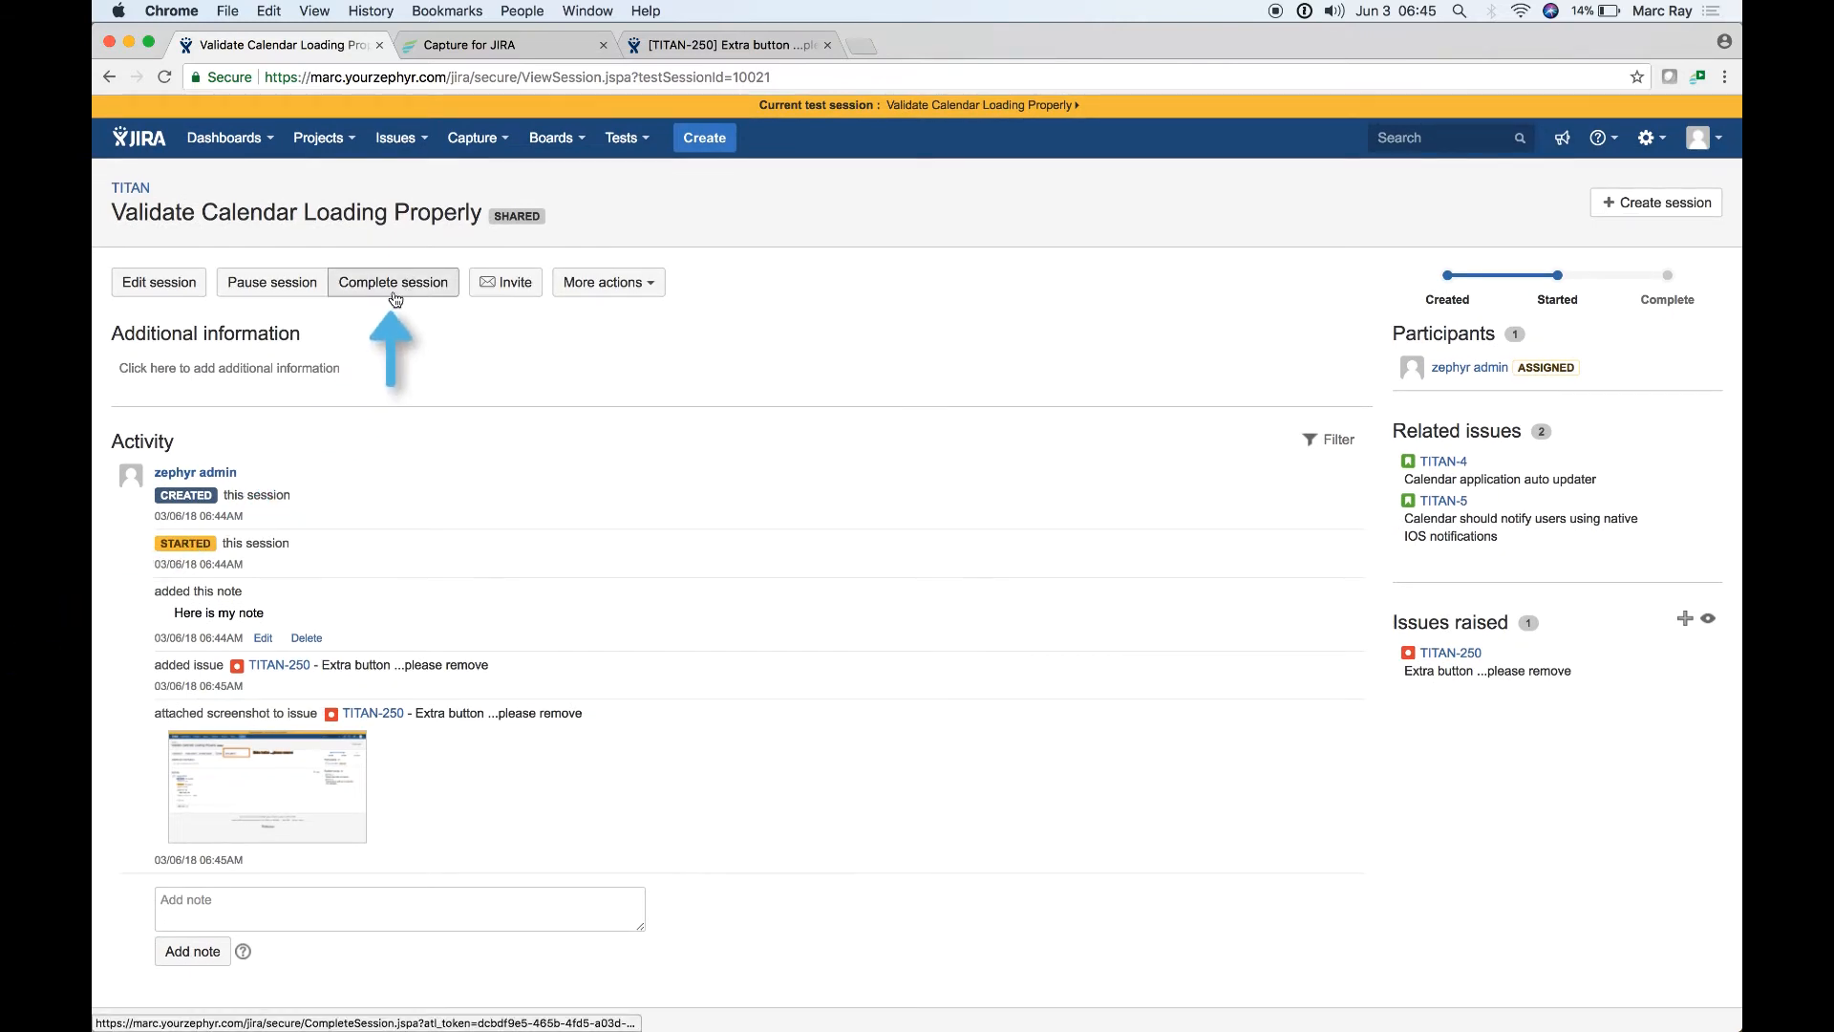
pyautogui.click(393, 283)
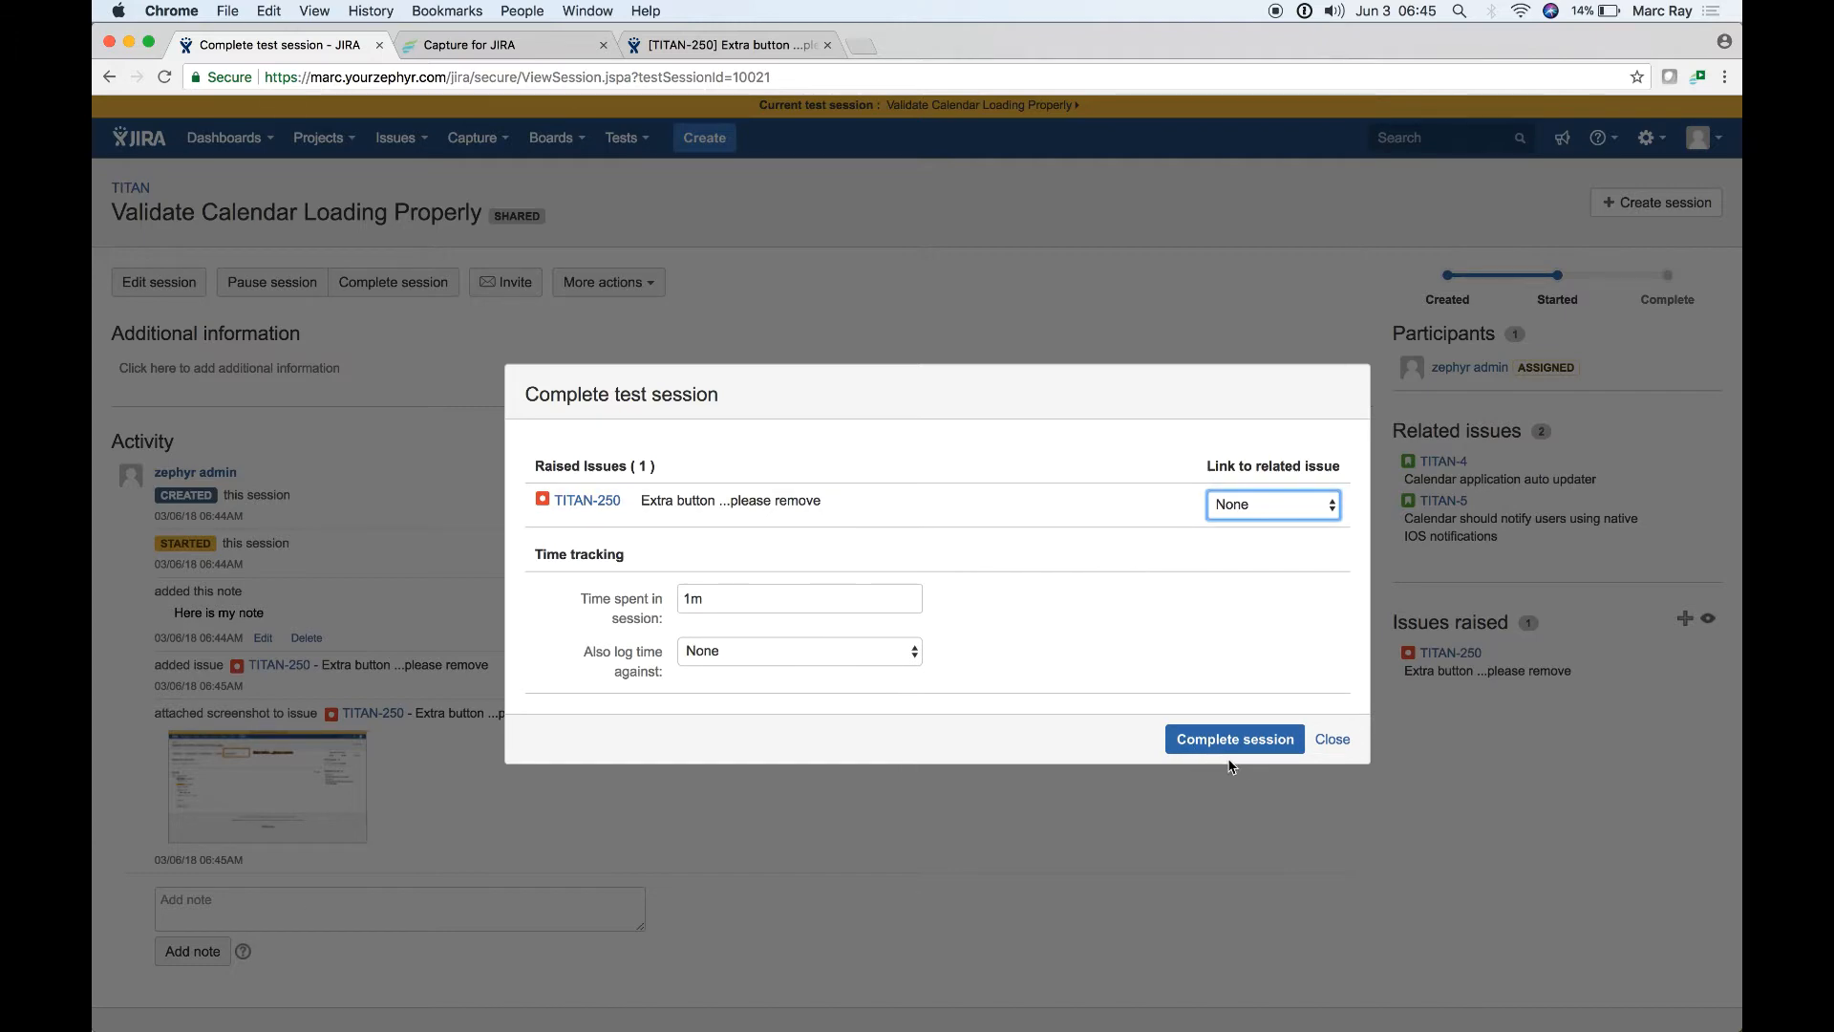
pyautogui.click(1234, 738)
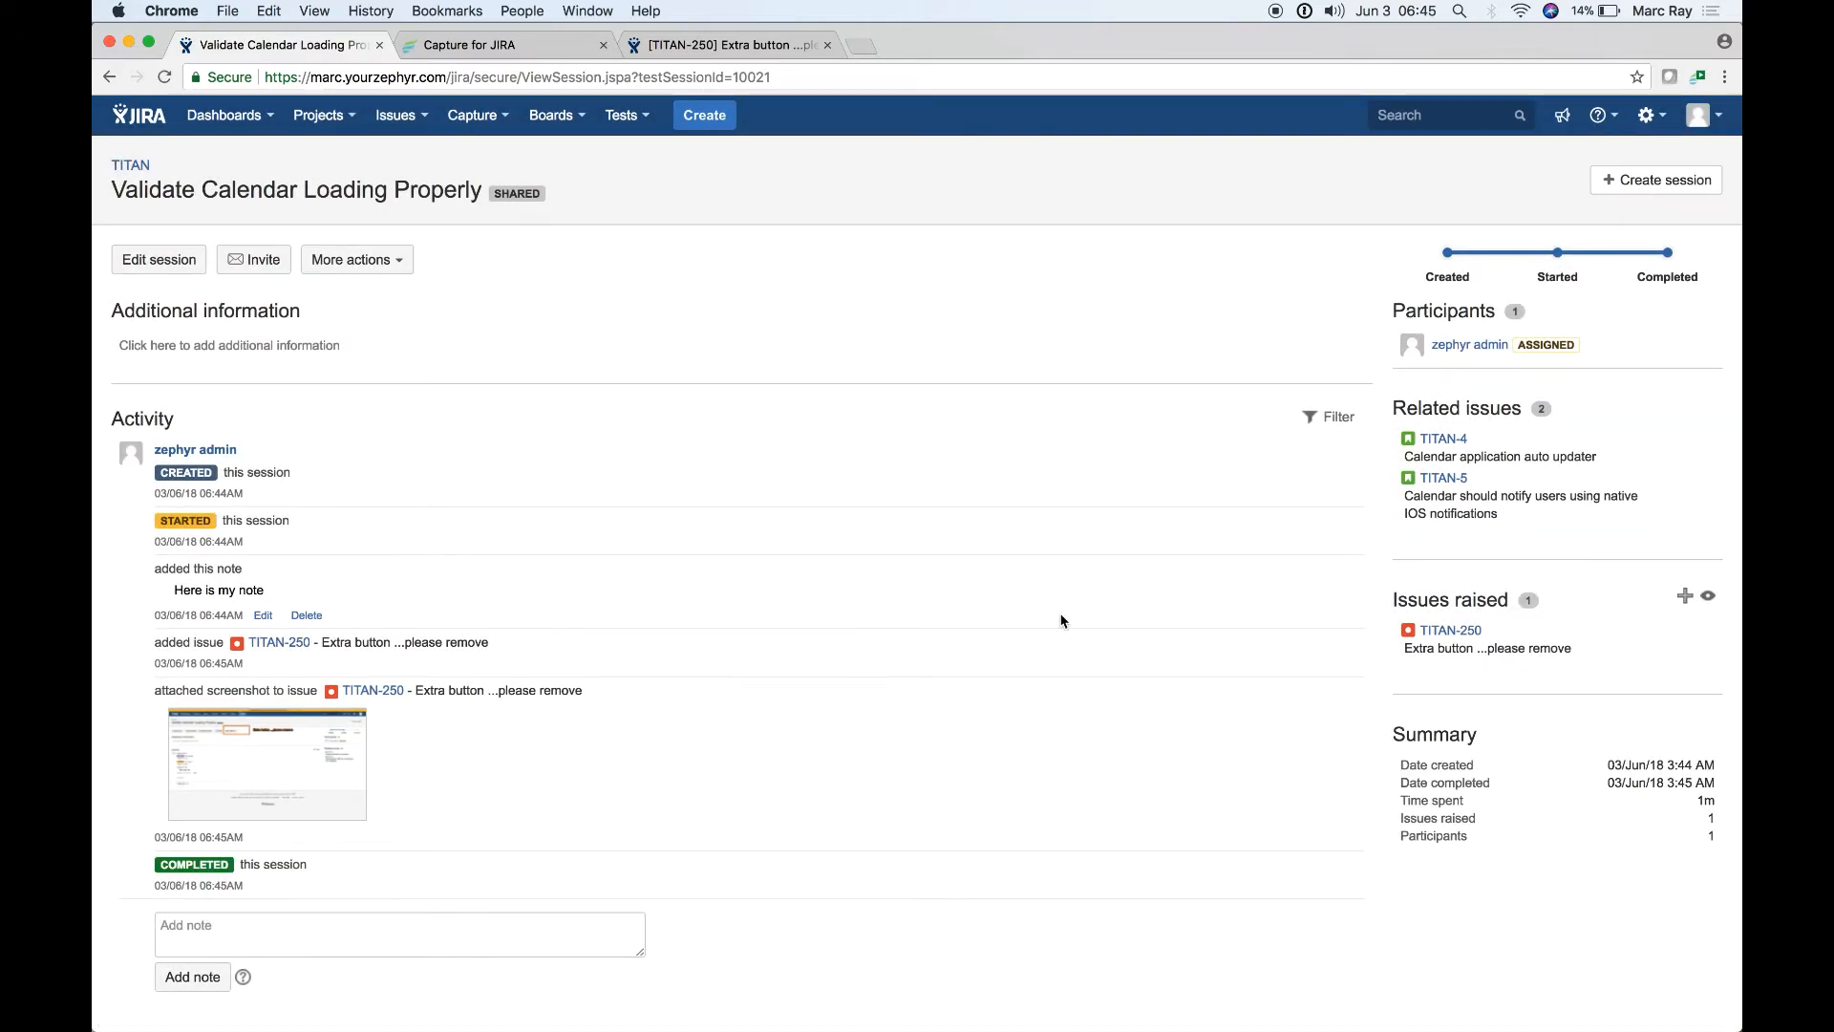
# Browse all test sessions via the Capture menu.
pyautogui.click(474, 114)
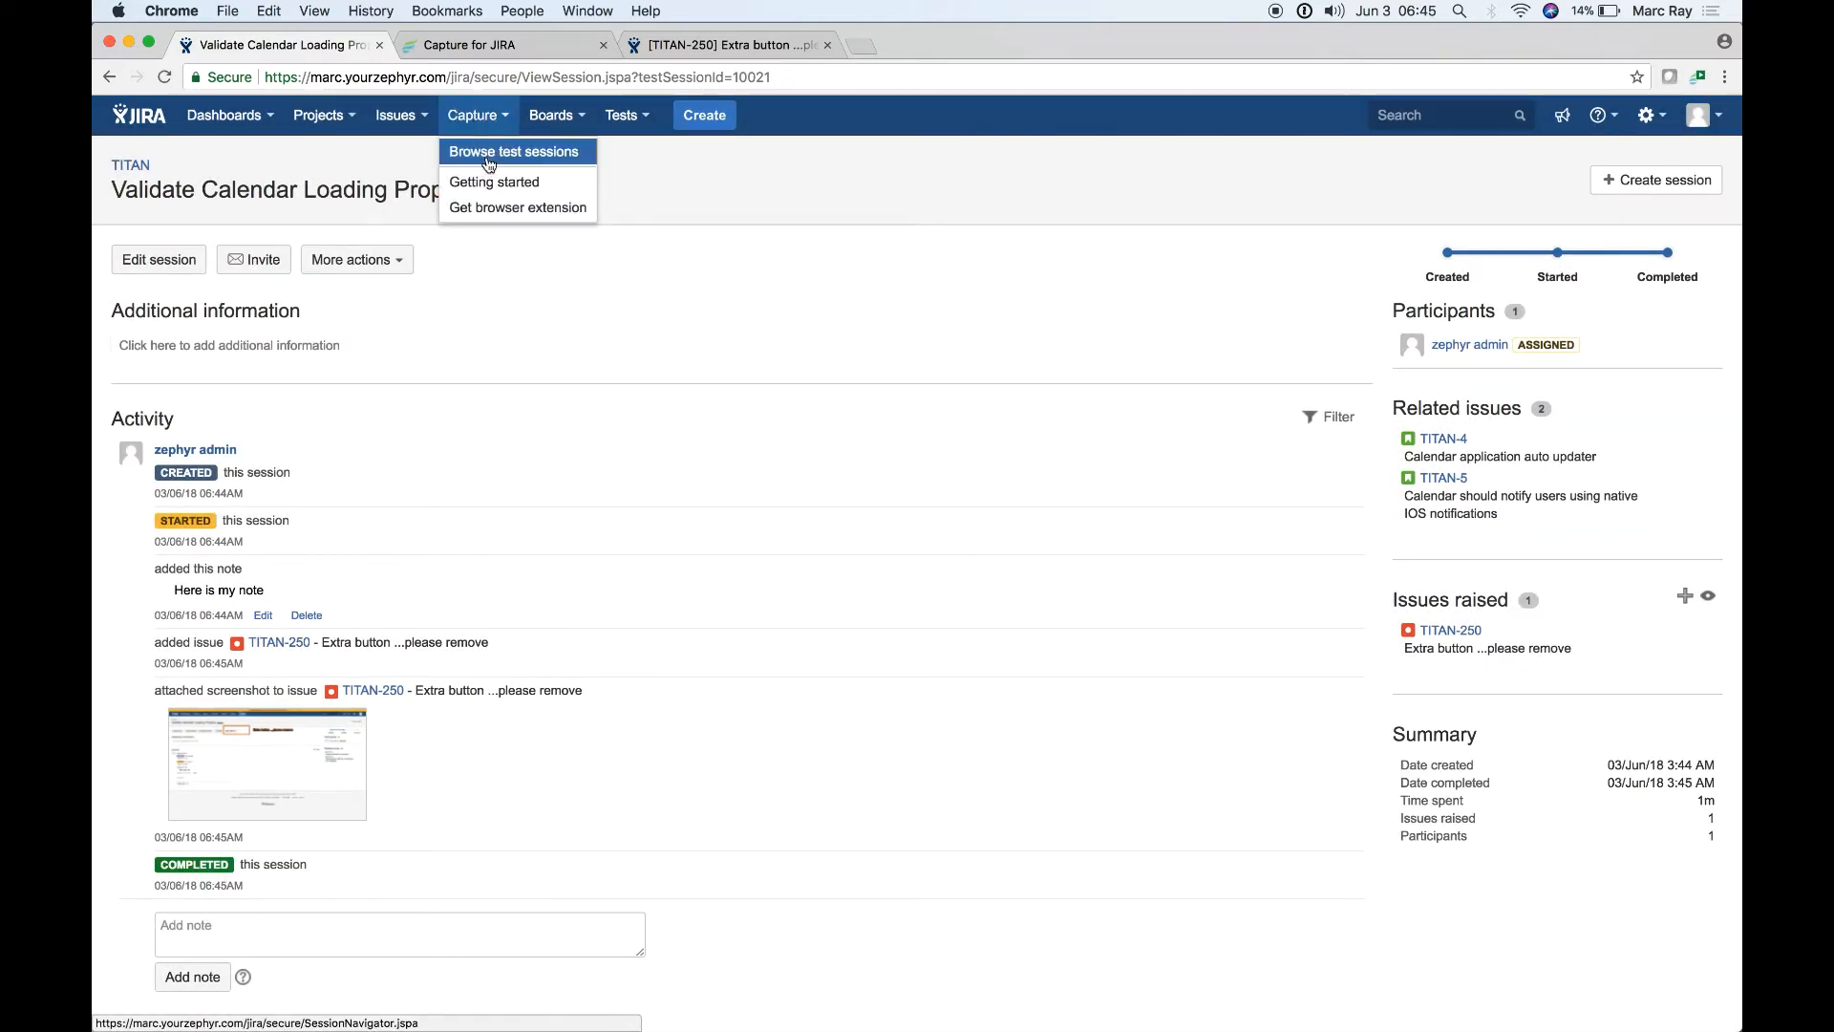
pyautogui.click(488, 151)
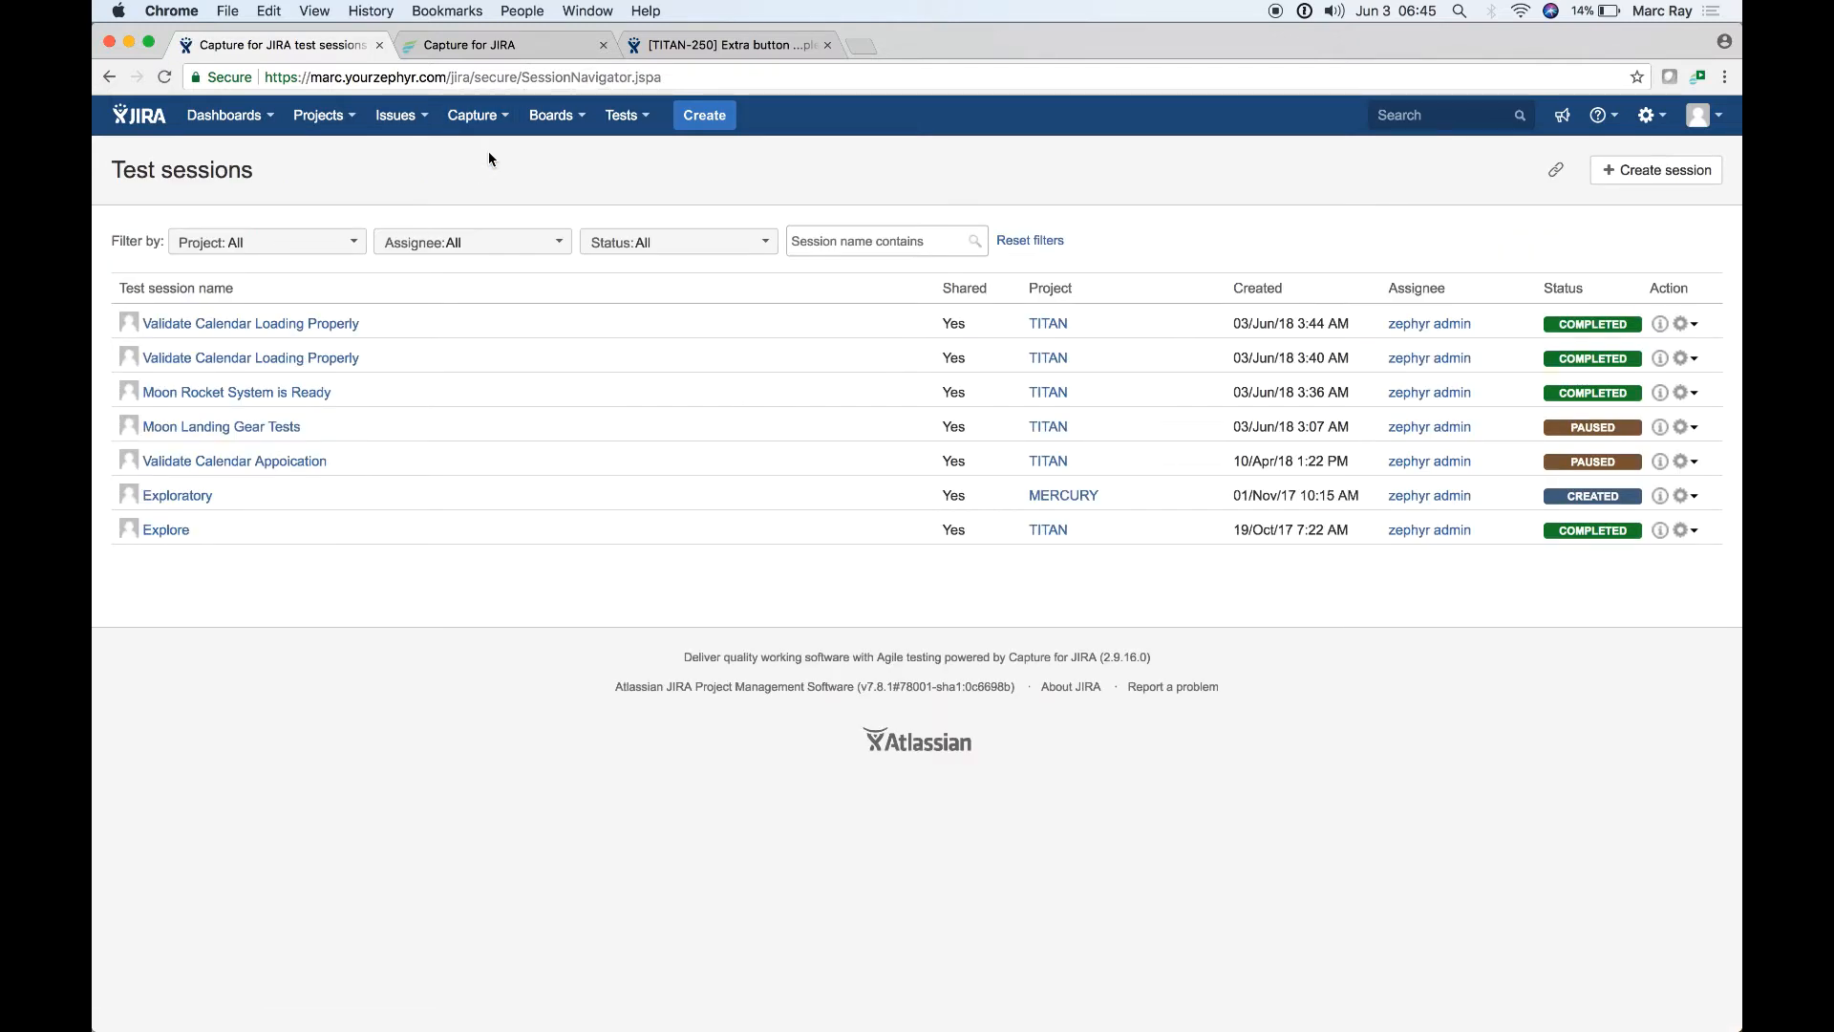